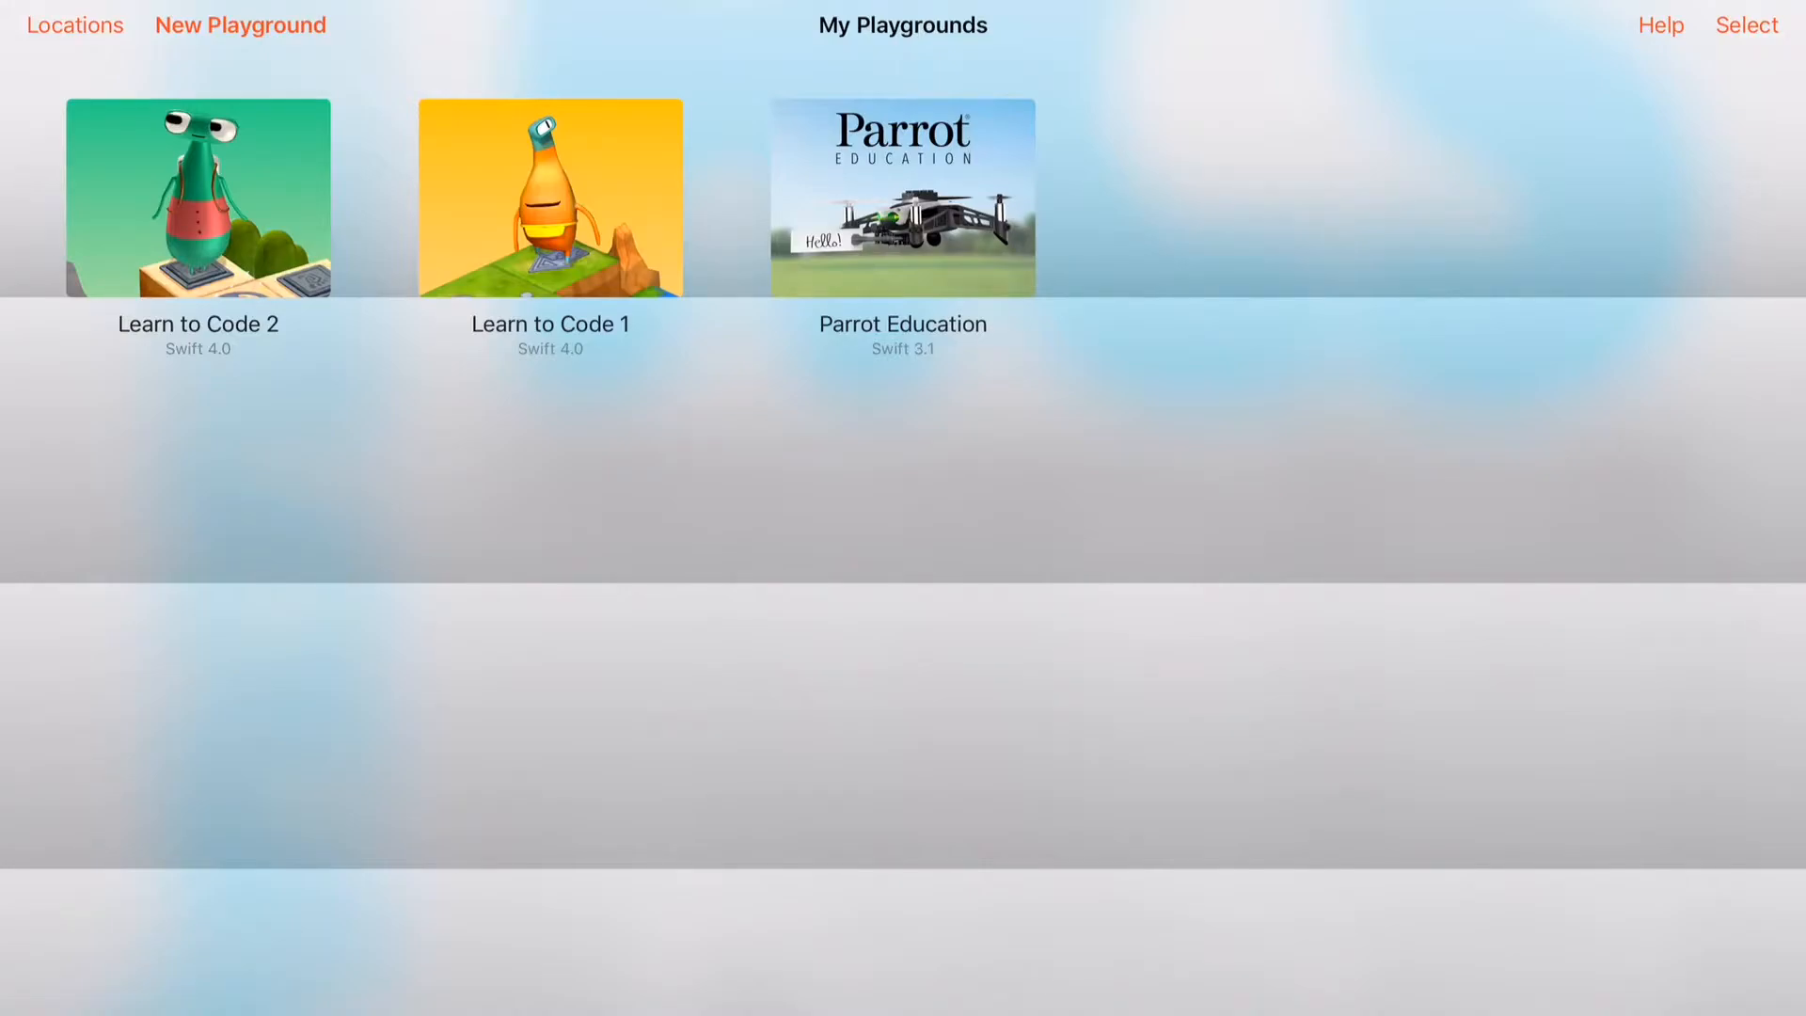
- Download Learn to Code 3 from the featured content, then browse the playground gallery again
click(241, 24)
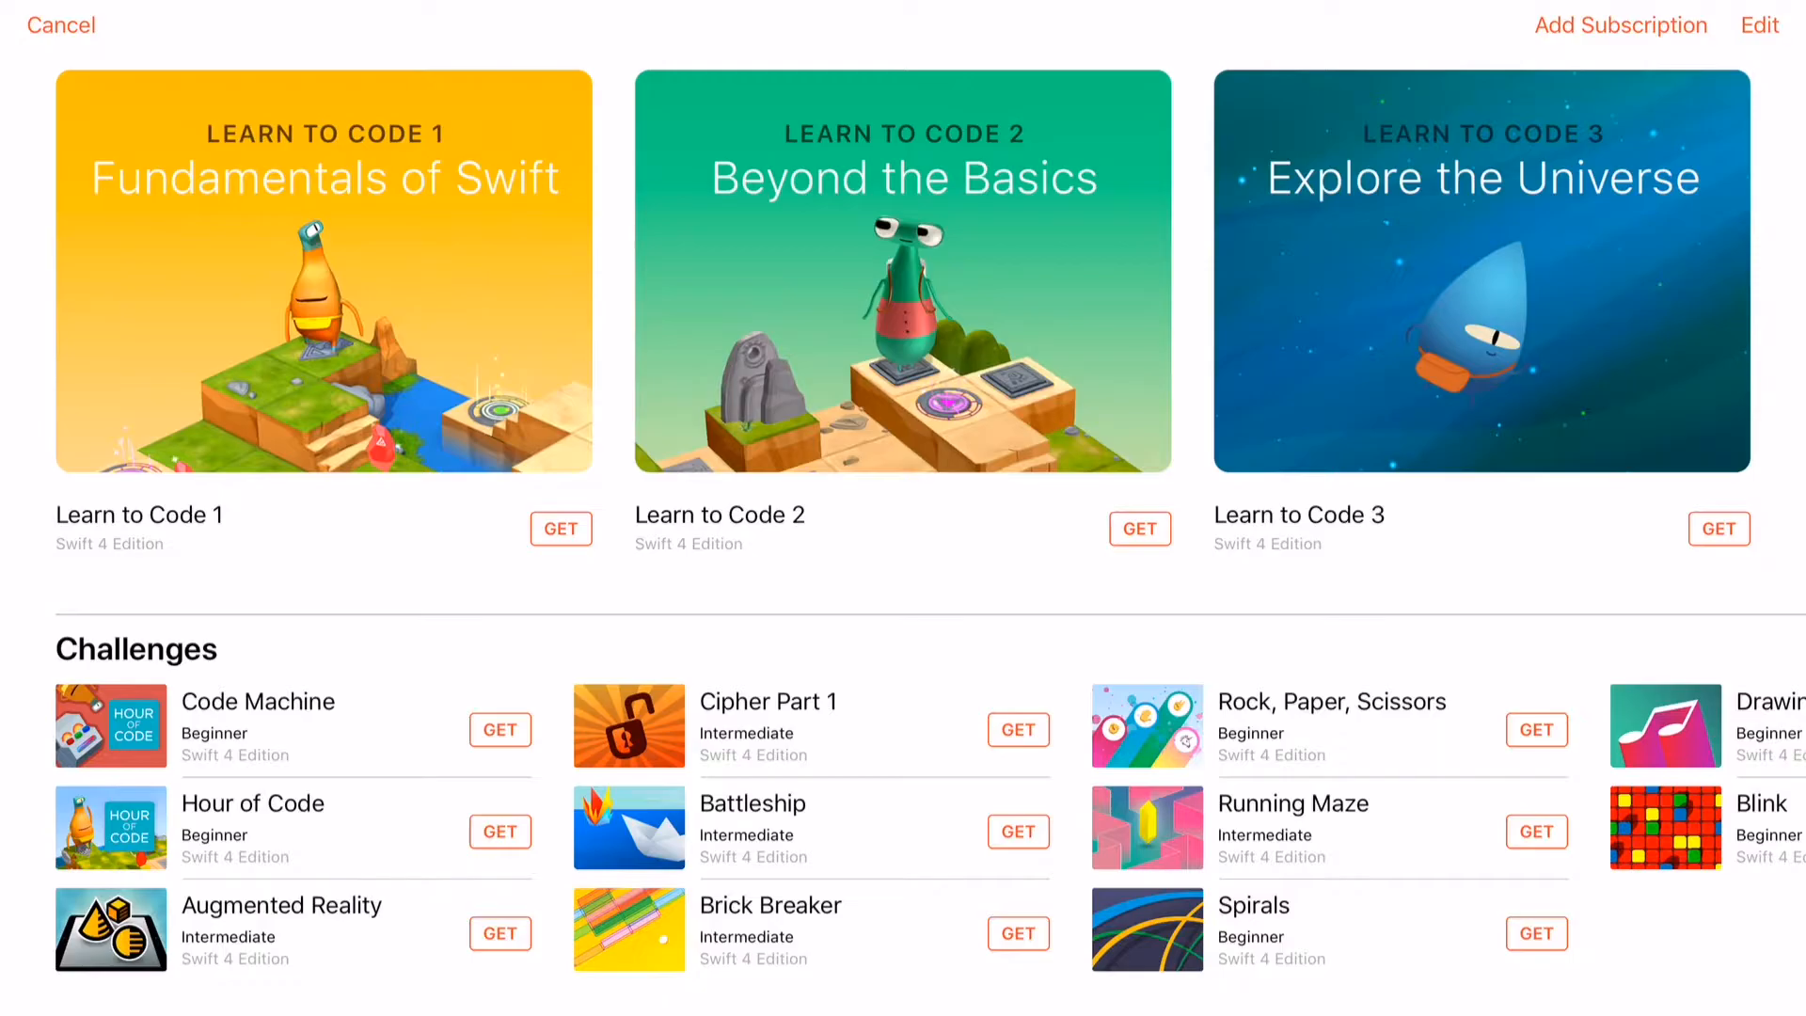
click(61, 24)
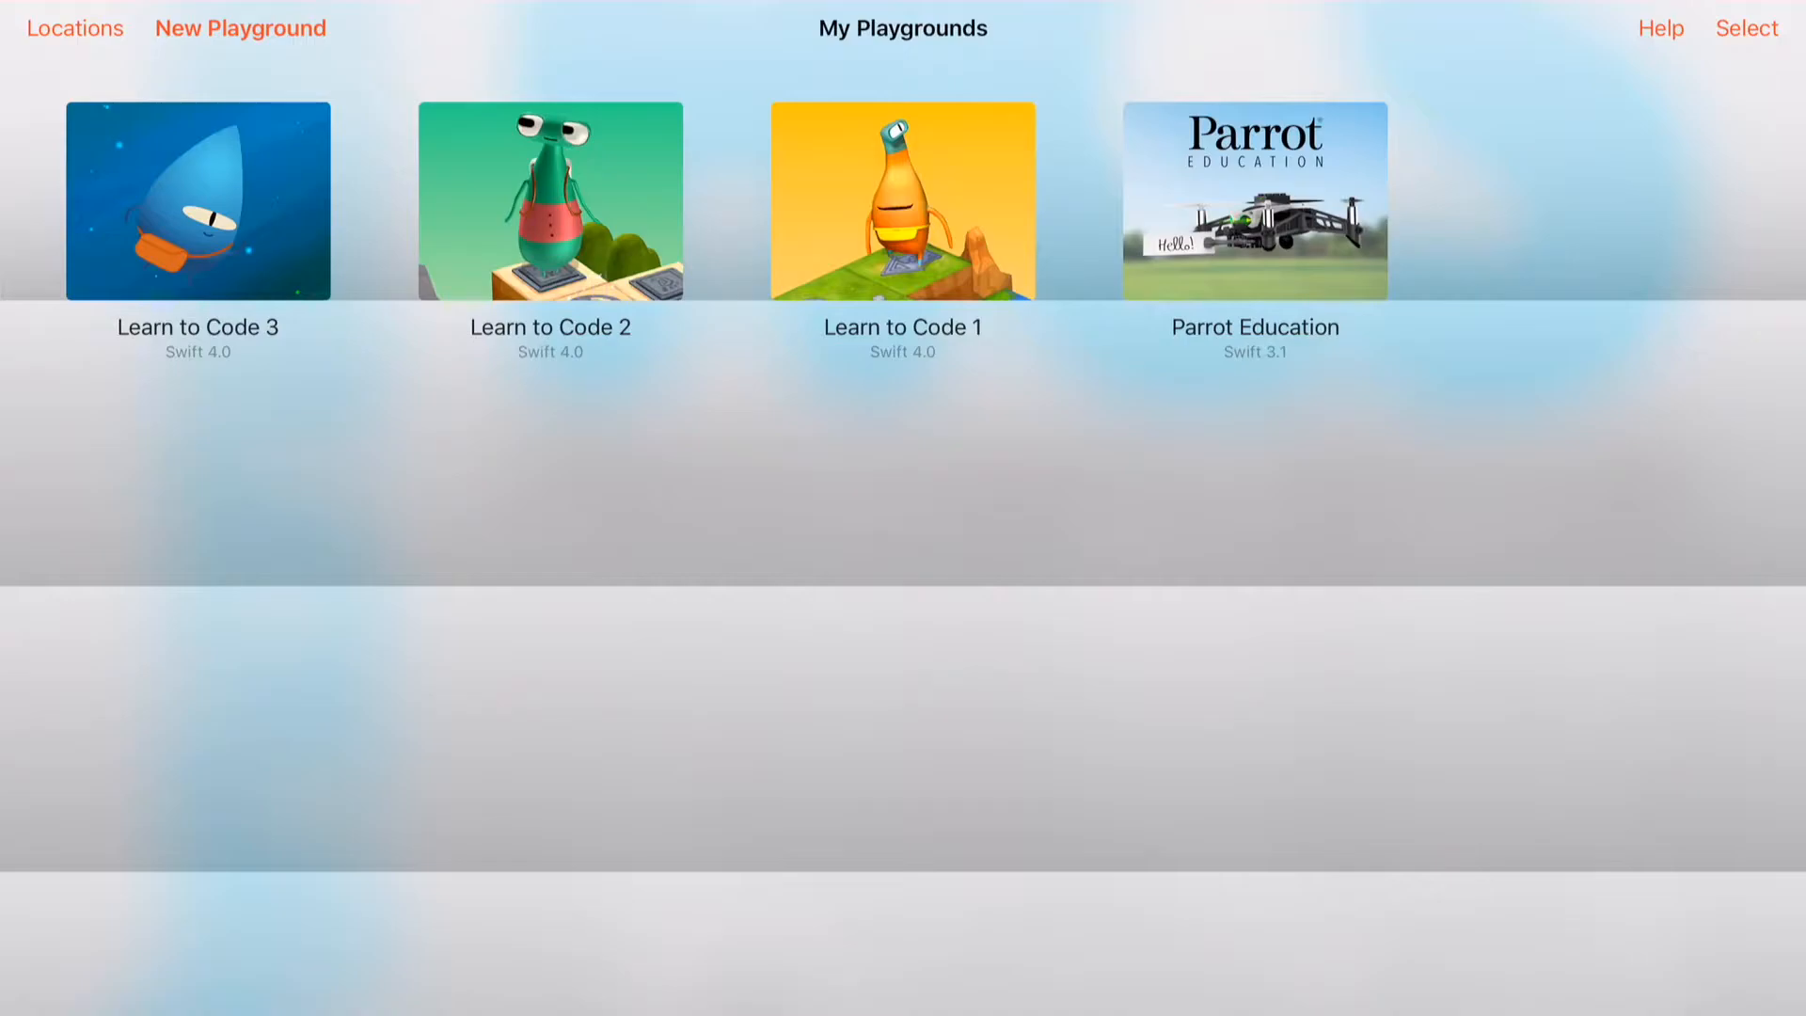
click(241, 28)
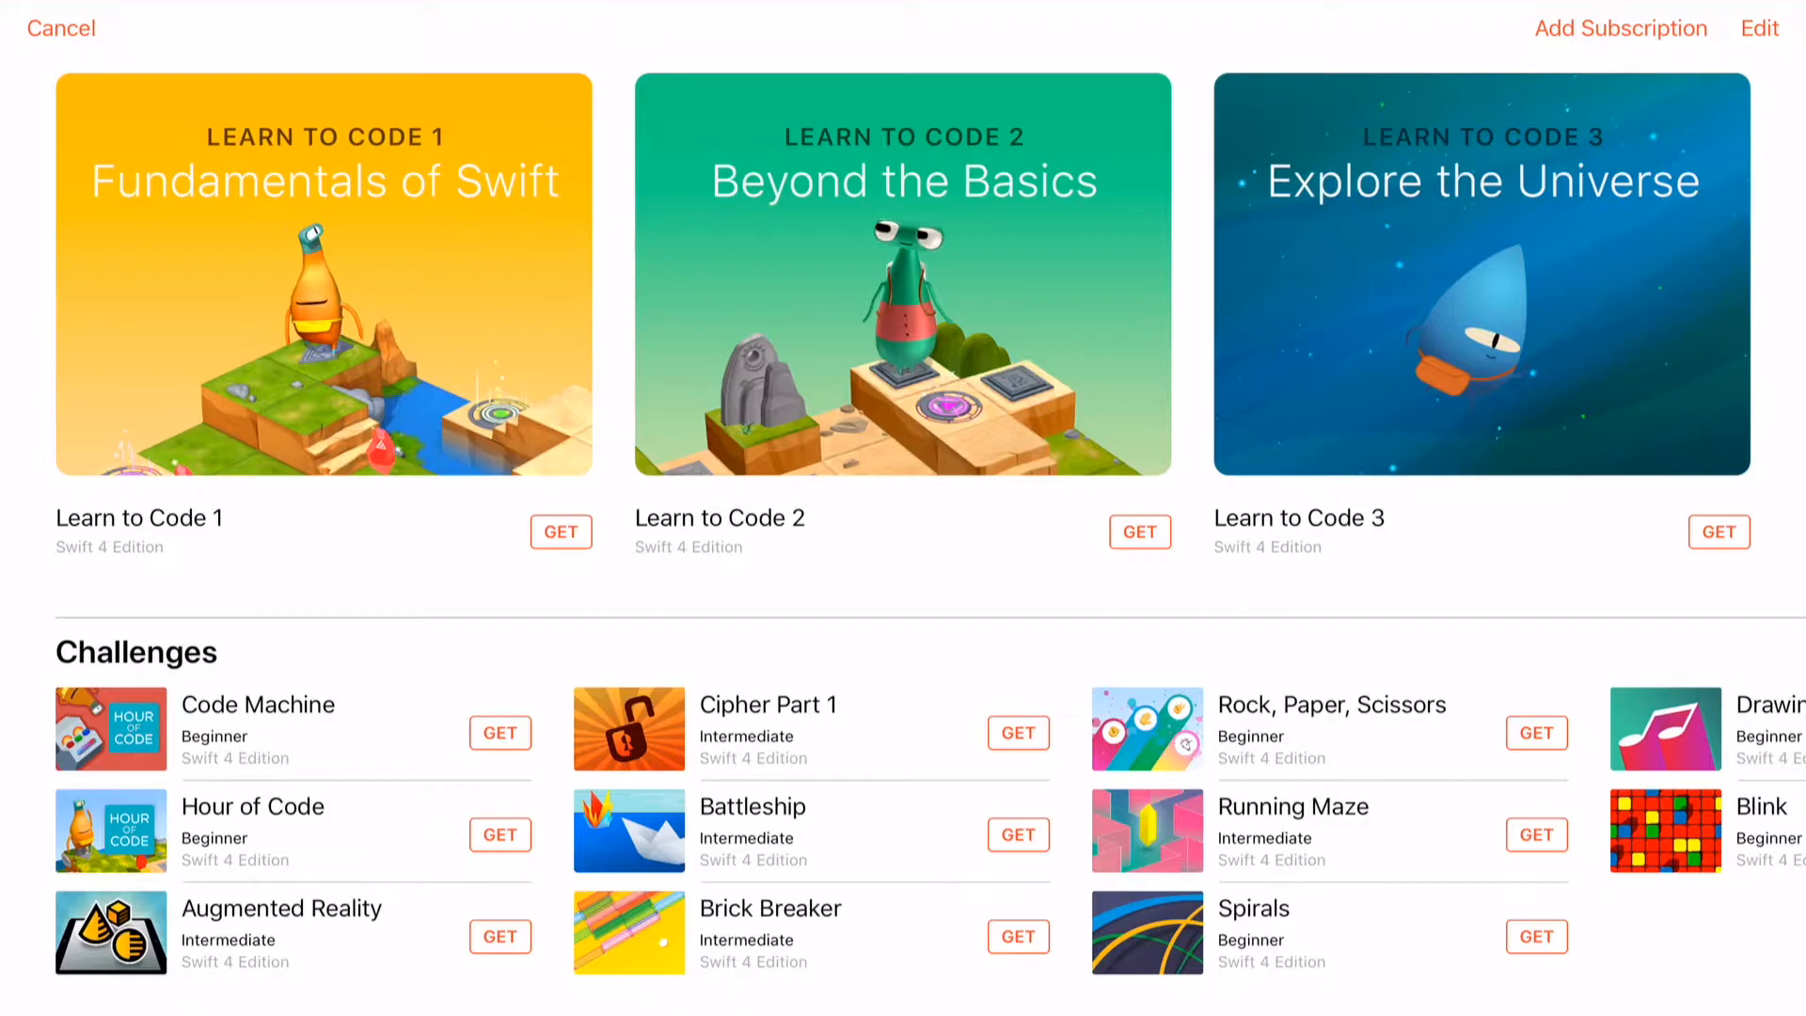
scroll(down, 3)
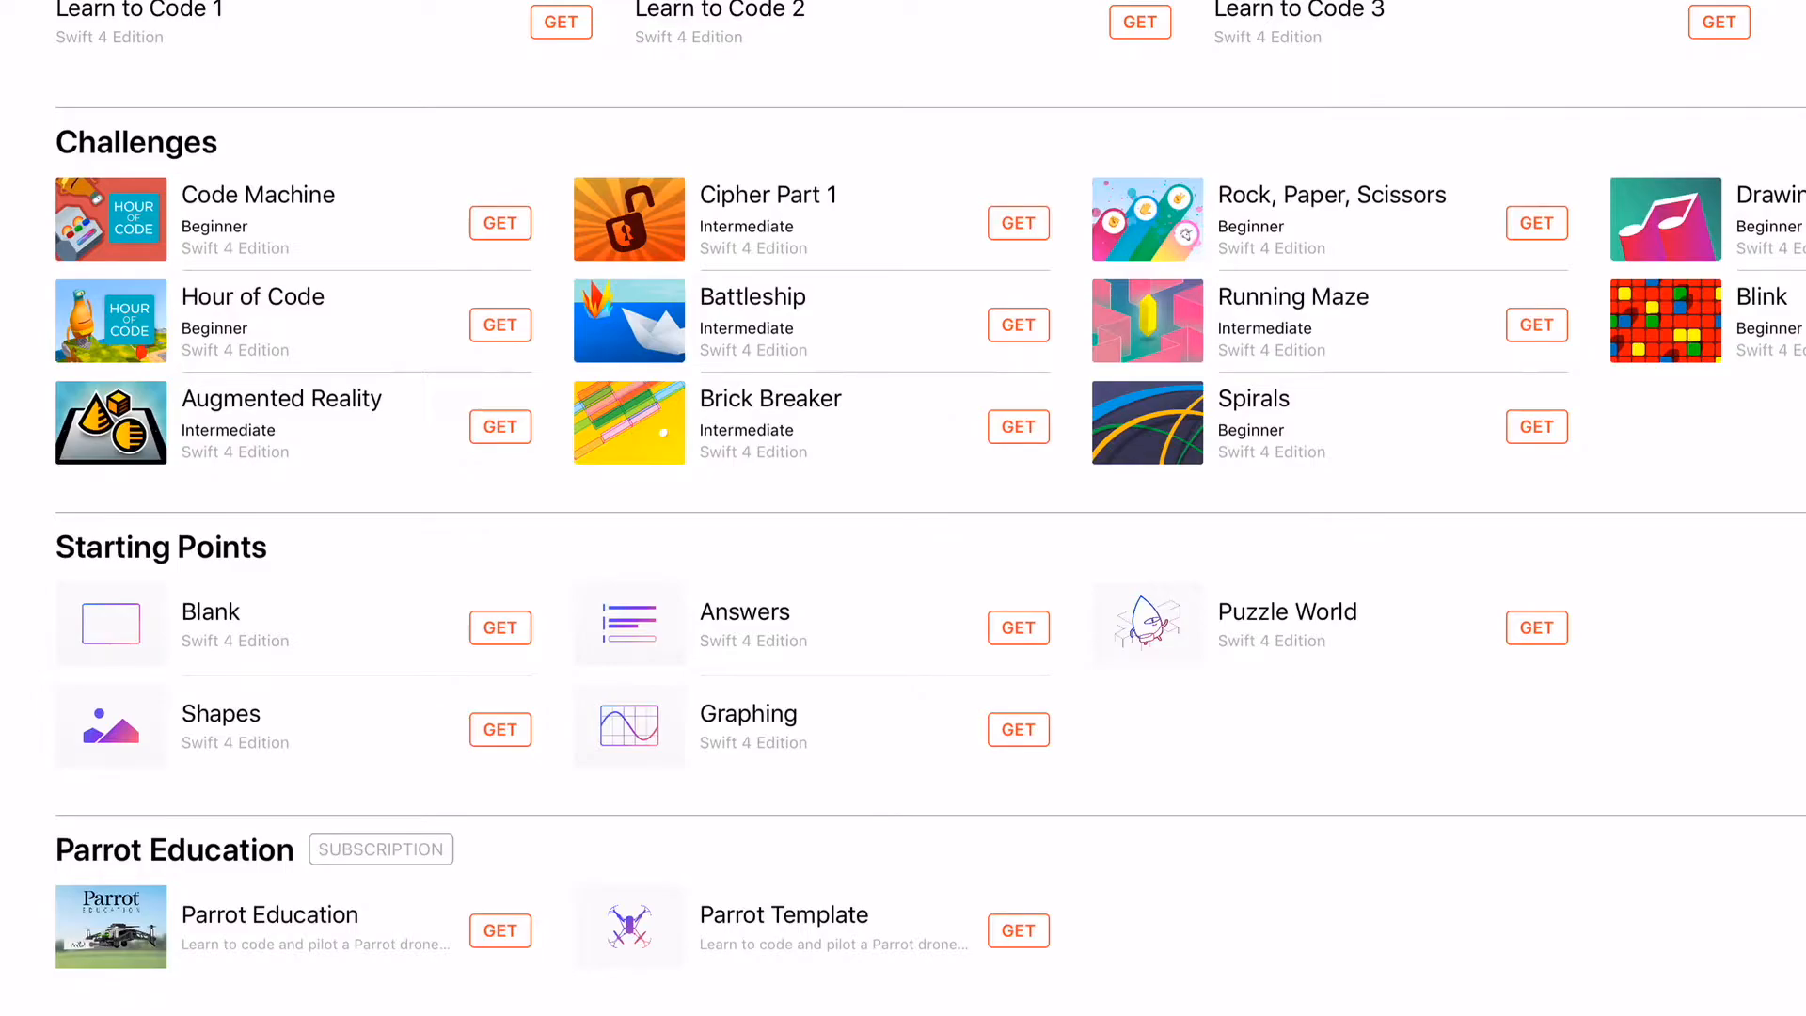
scroll(up, 3)
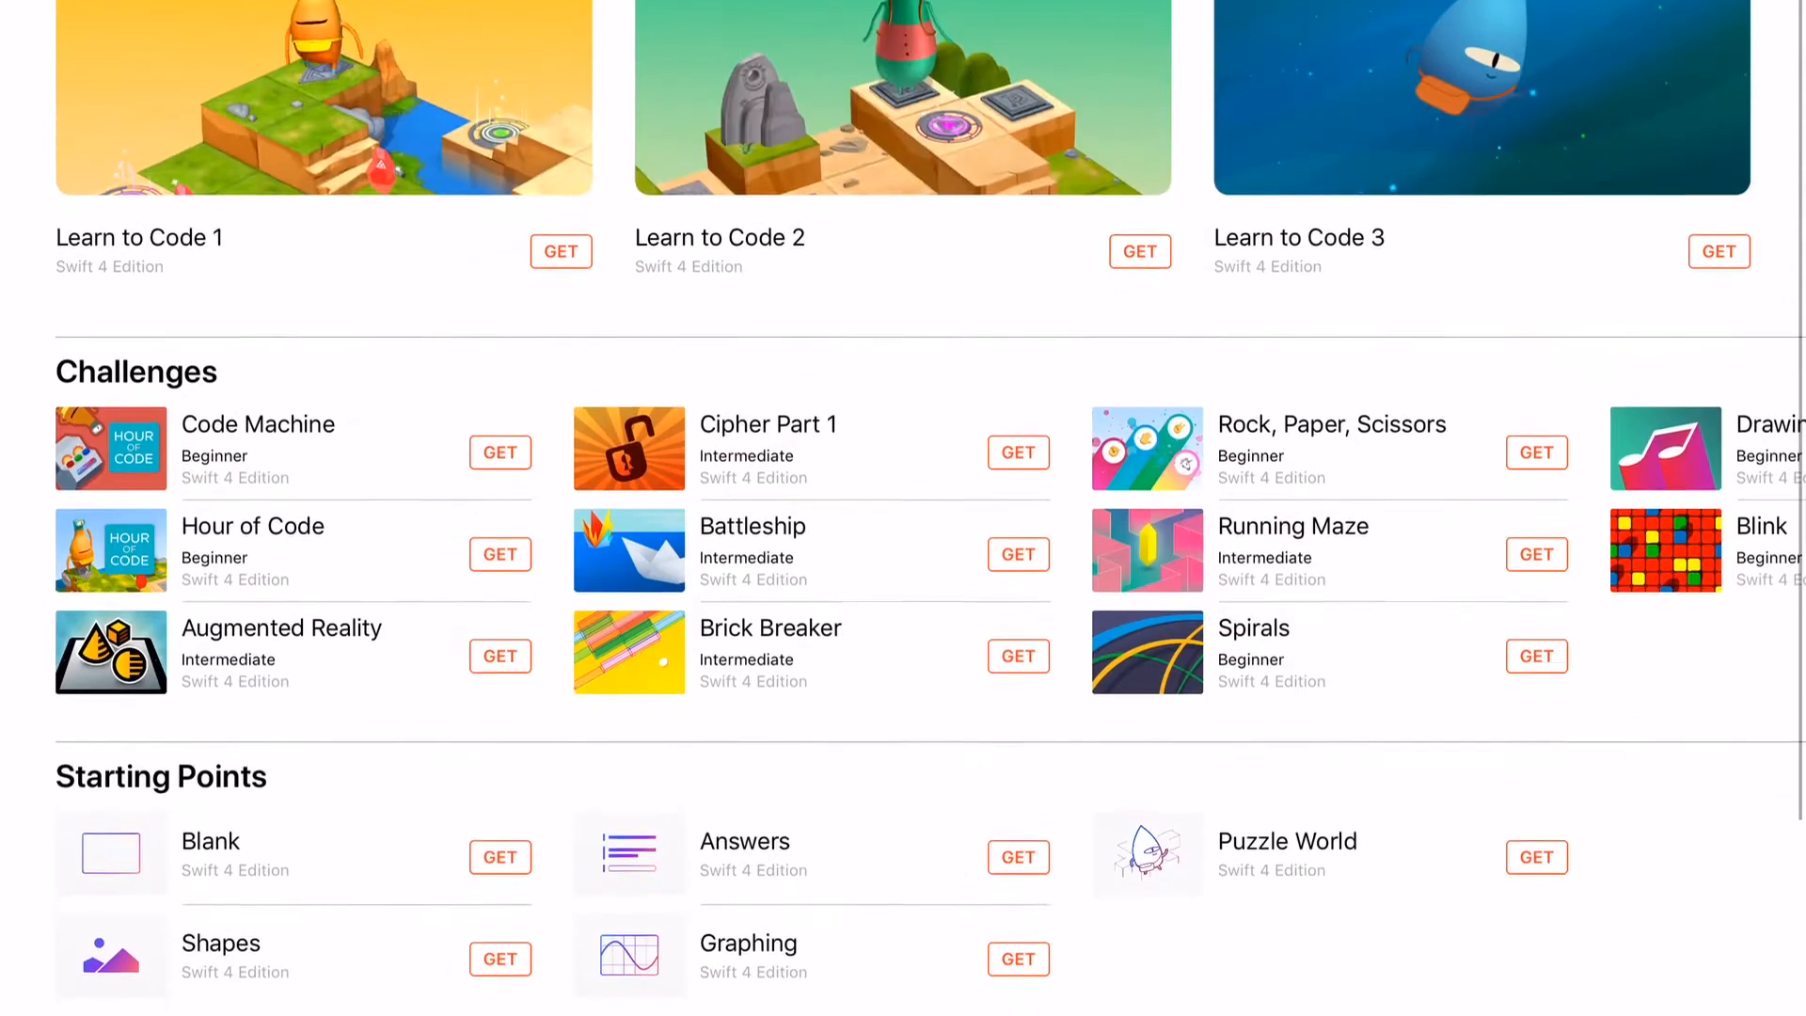
- Subscribe to the Sphero robot playgrounds from Safari's Swift Playgrounds subscriptions page
click(1618, 21)
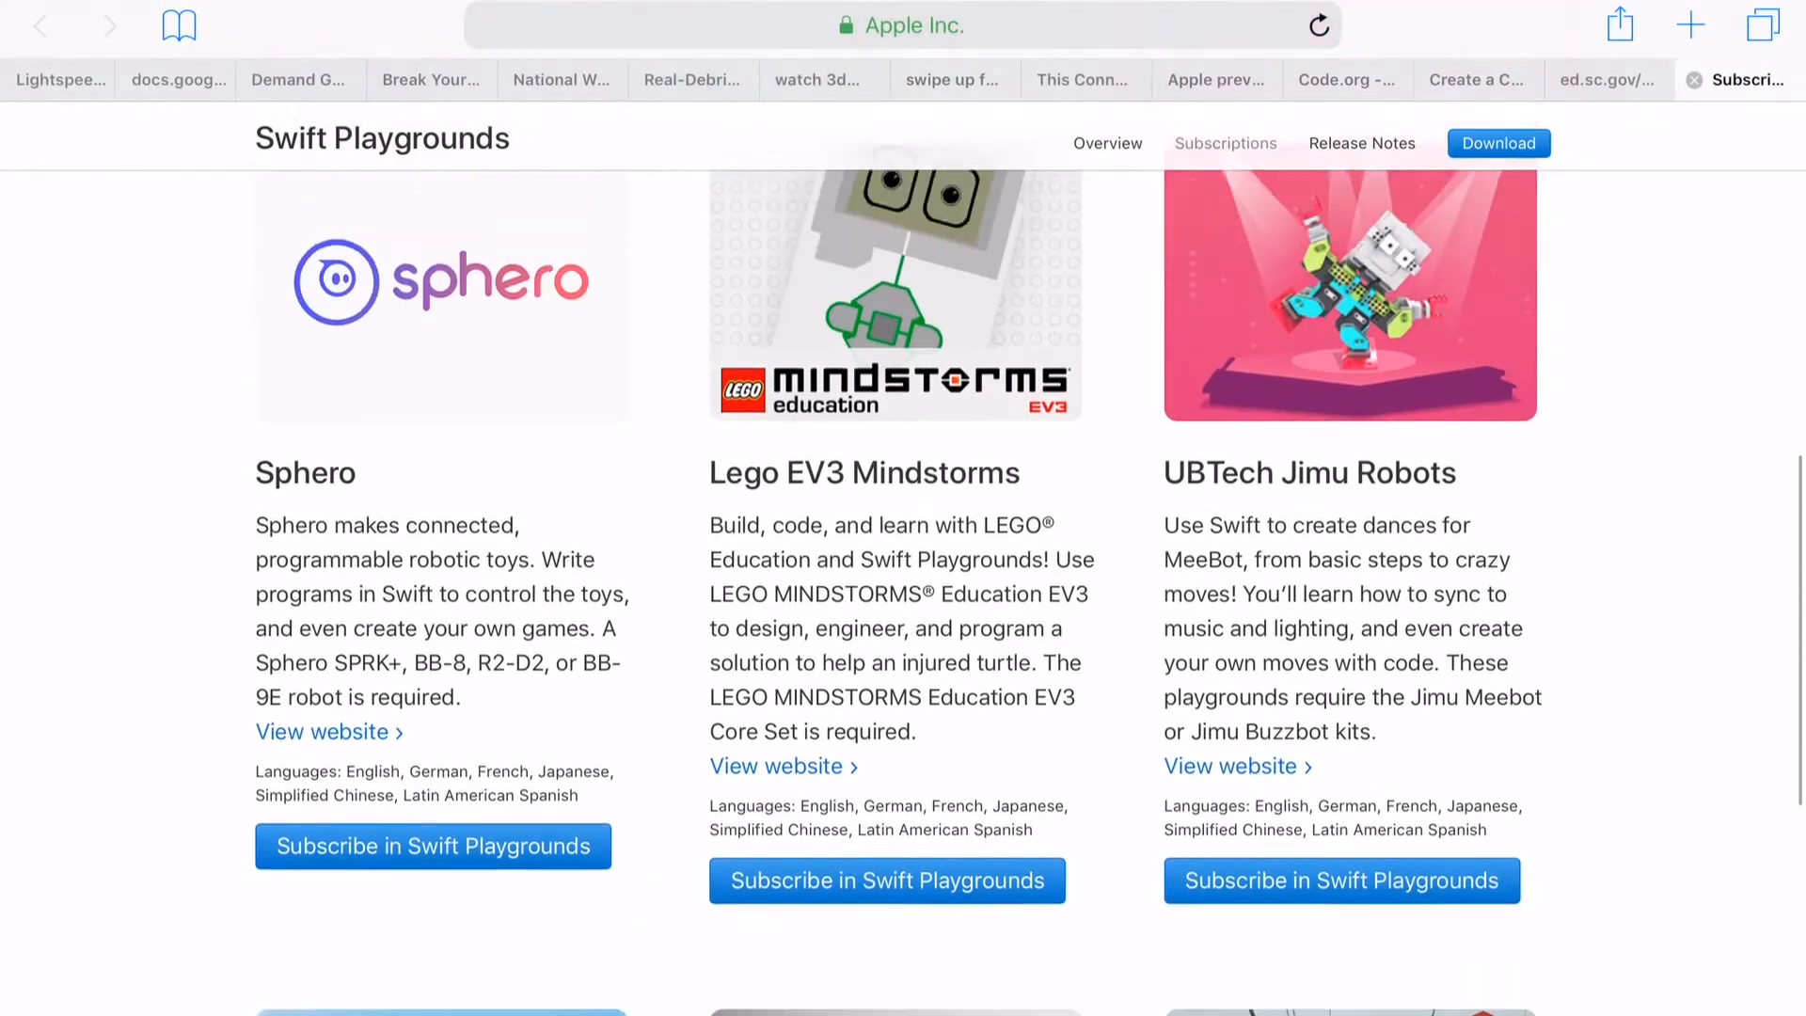
scroll(up, 3)
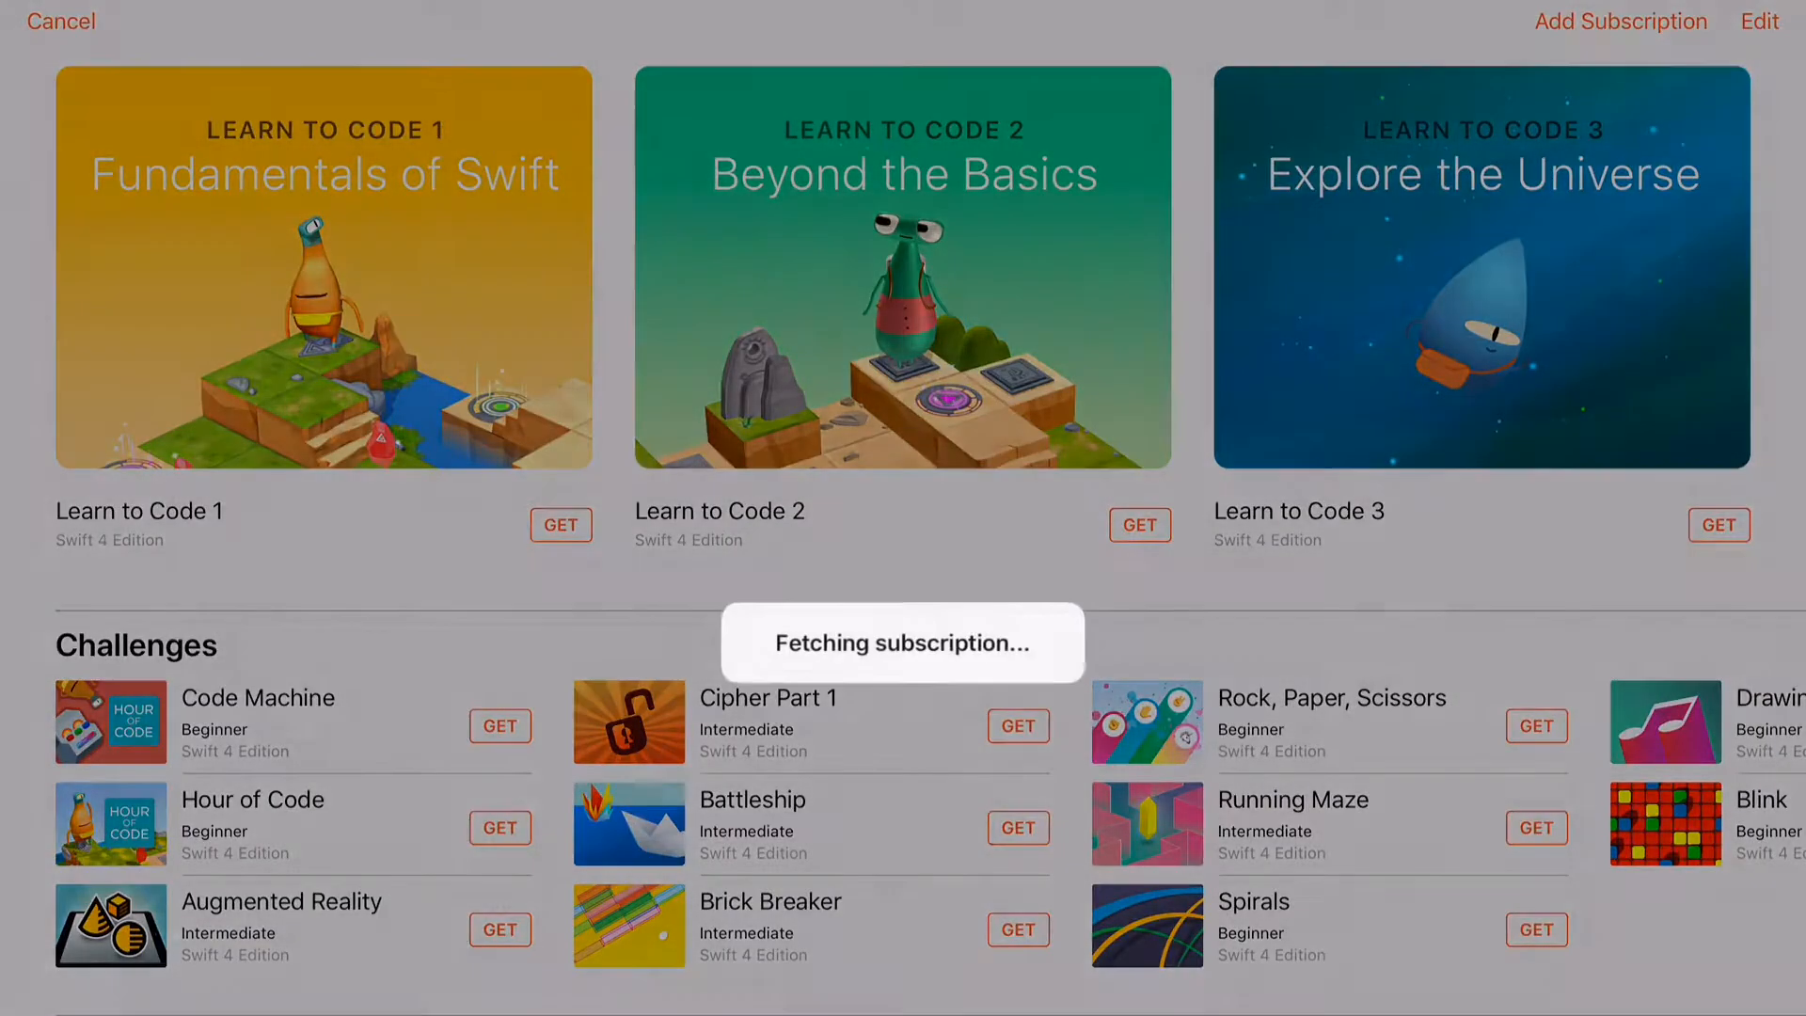
- Let the R2-D2 by Sphero download begin and open Learn to Code 1
scroll(down, 3)
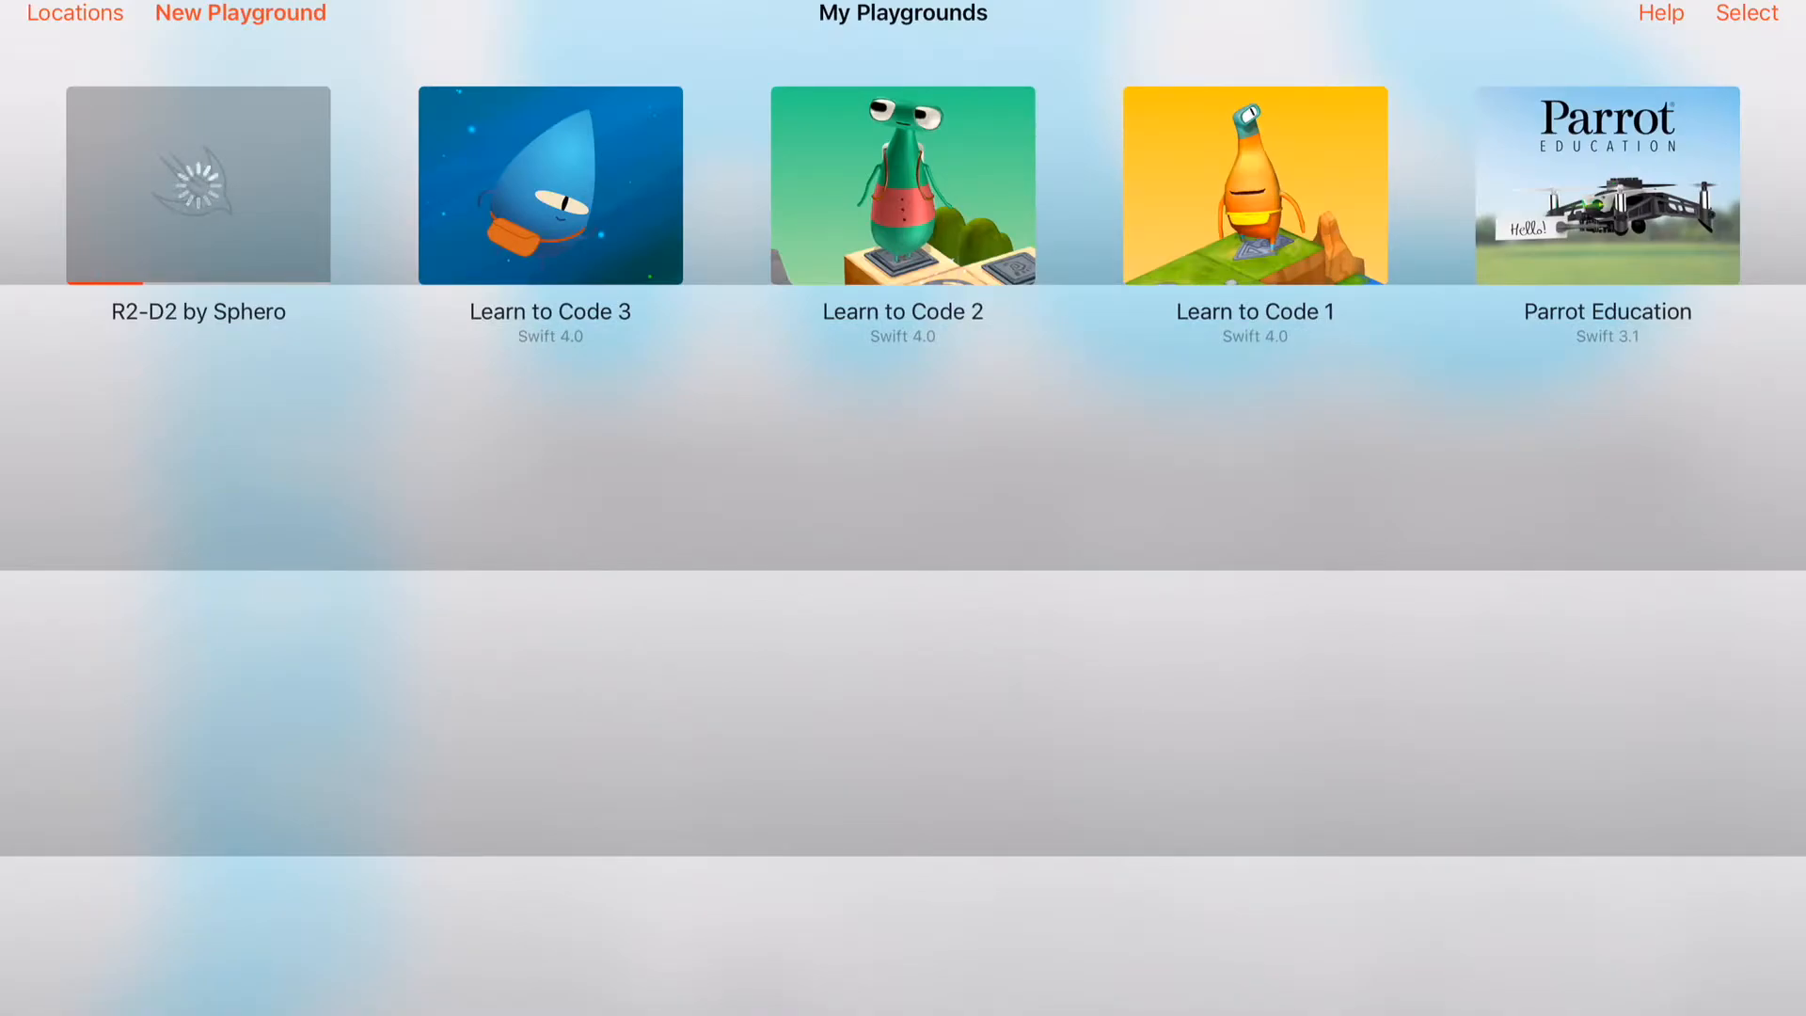
click(1253, 185)
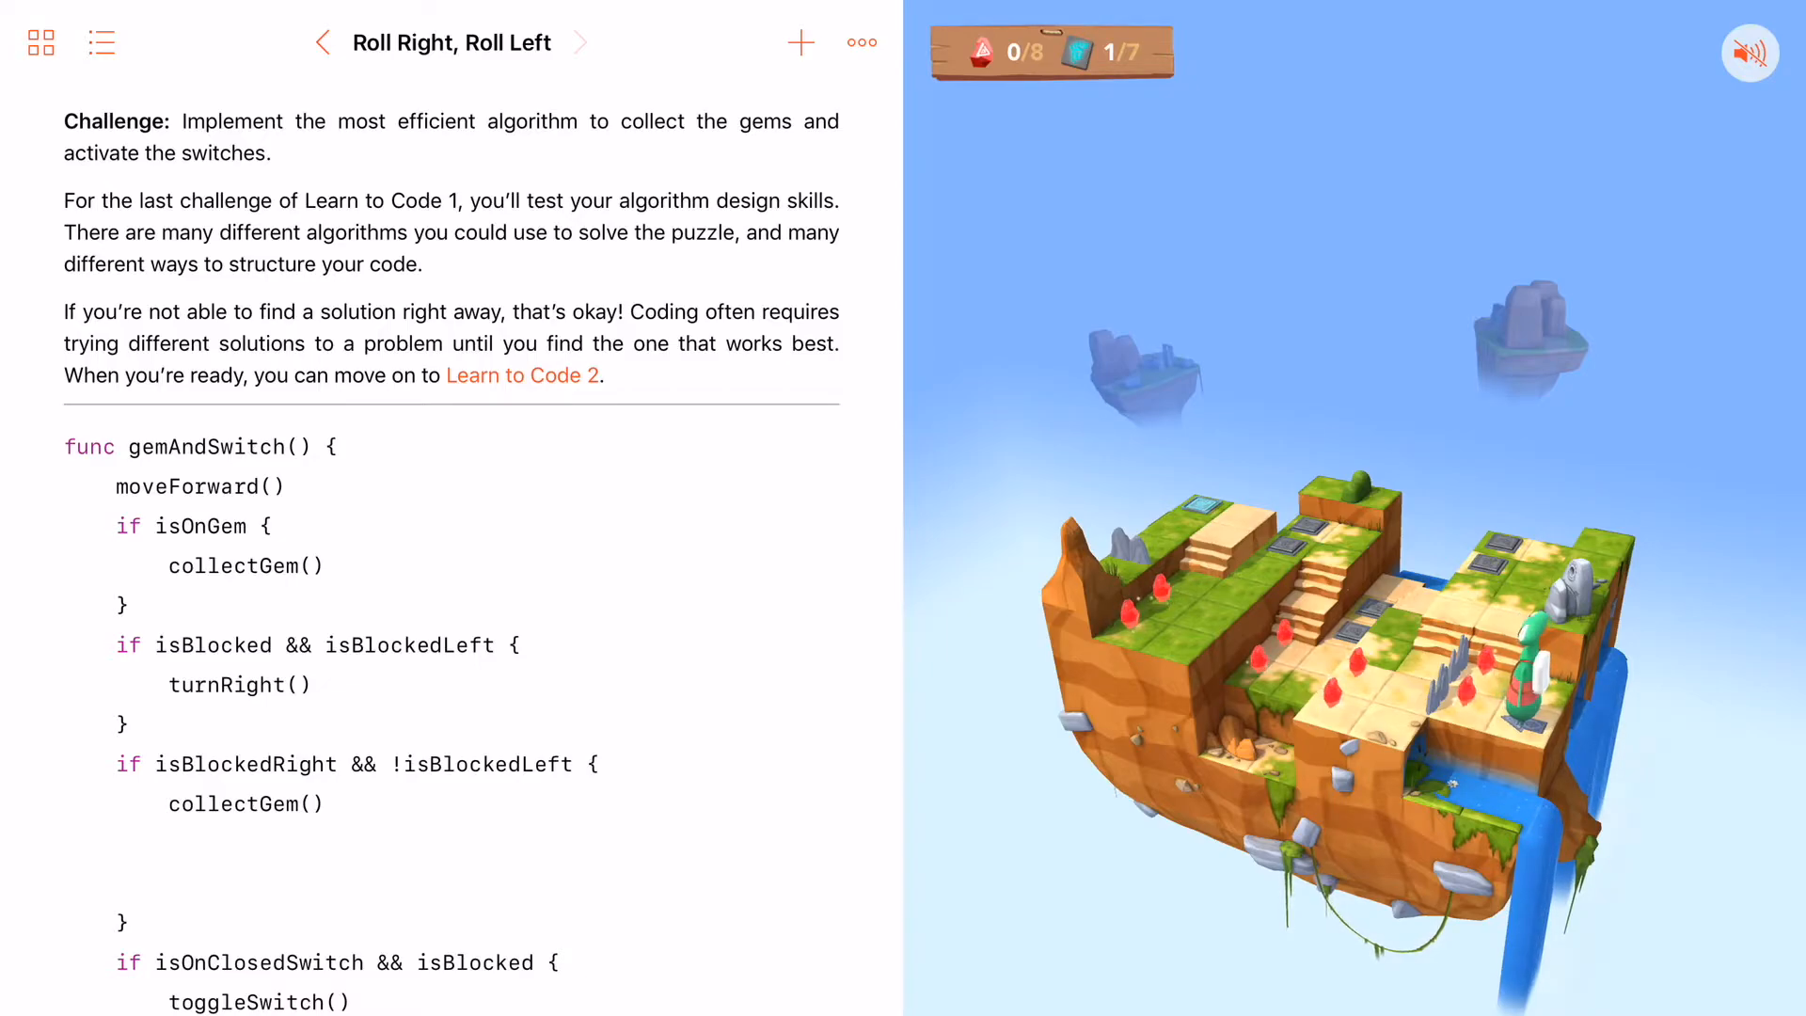
- Jump to the Issuing Commands page from the Learn to Code 1 table of contents
click(101, 42)
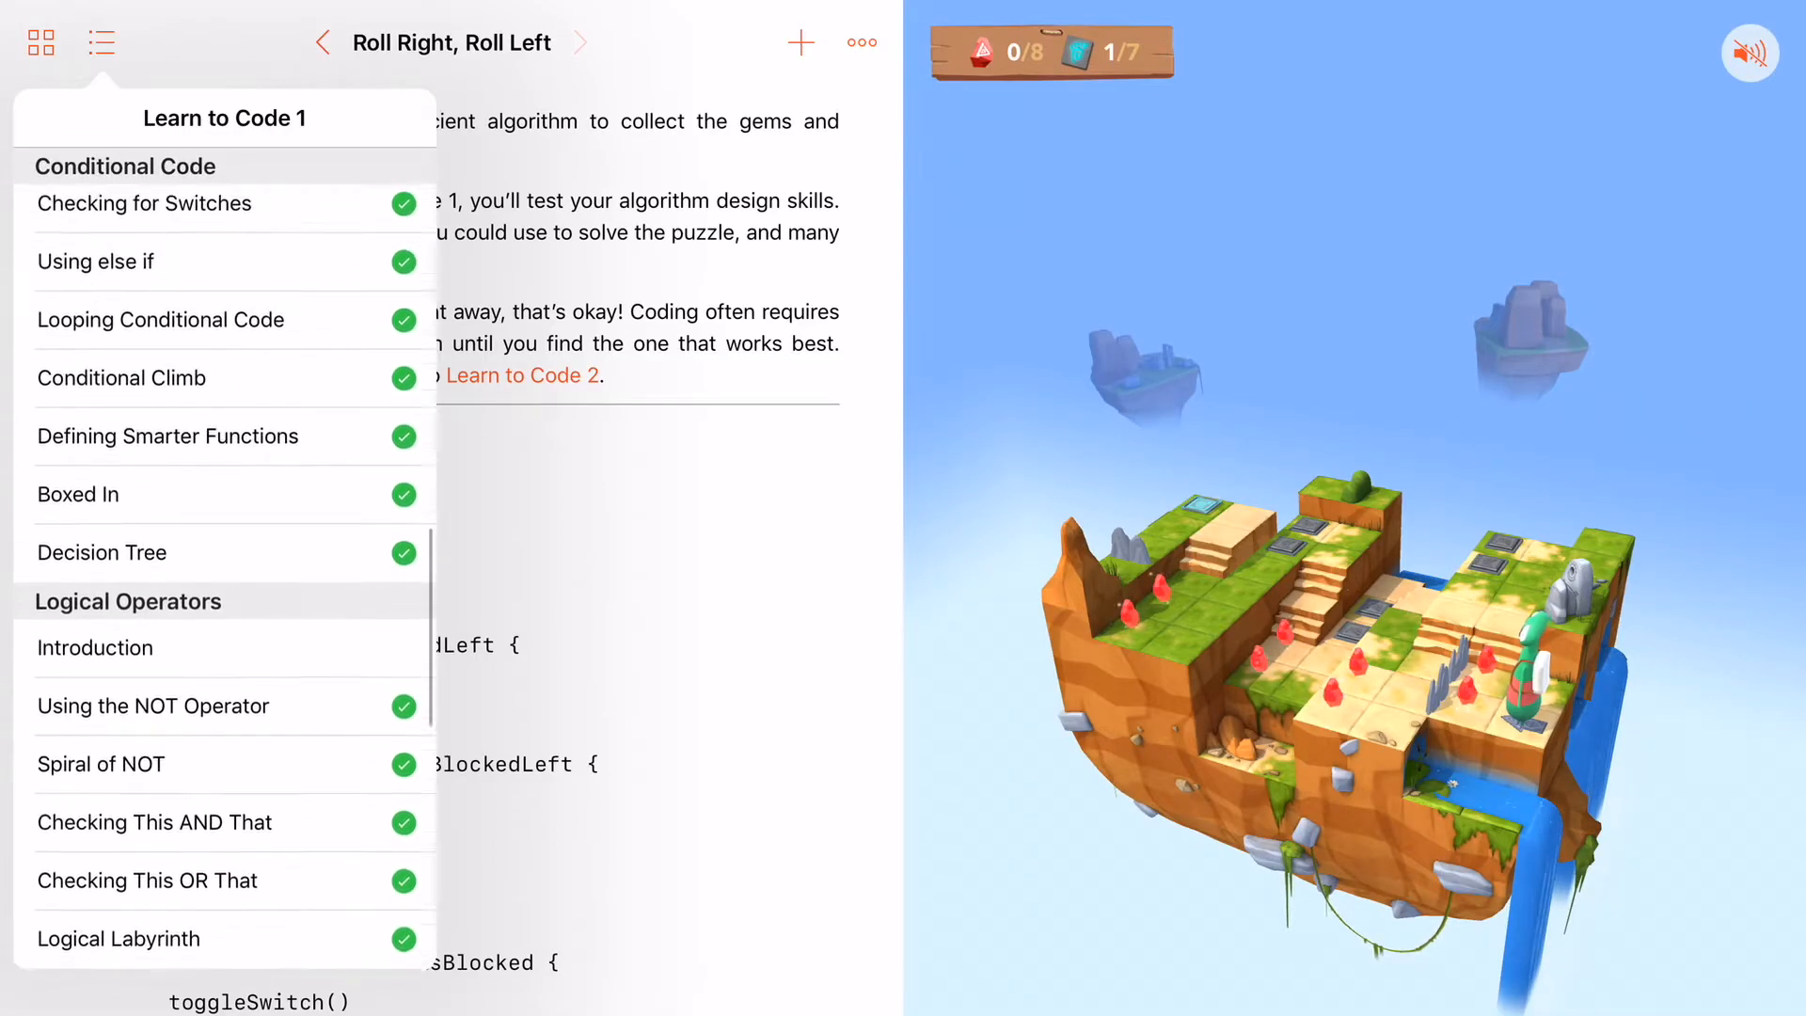
scroll(up, 3)
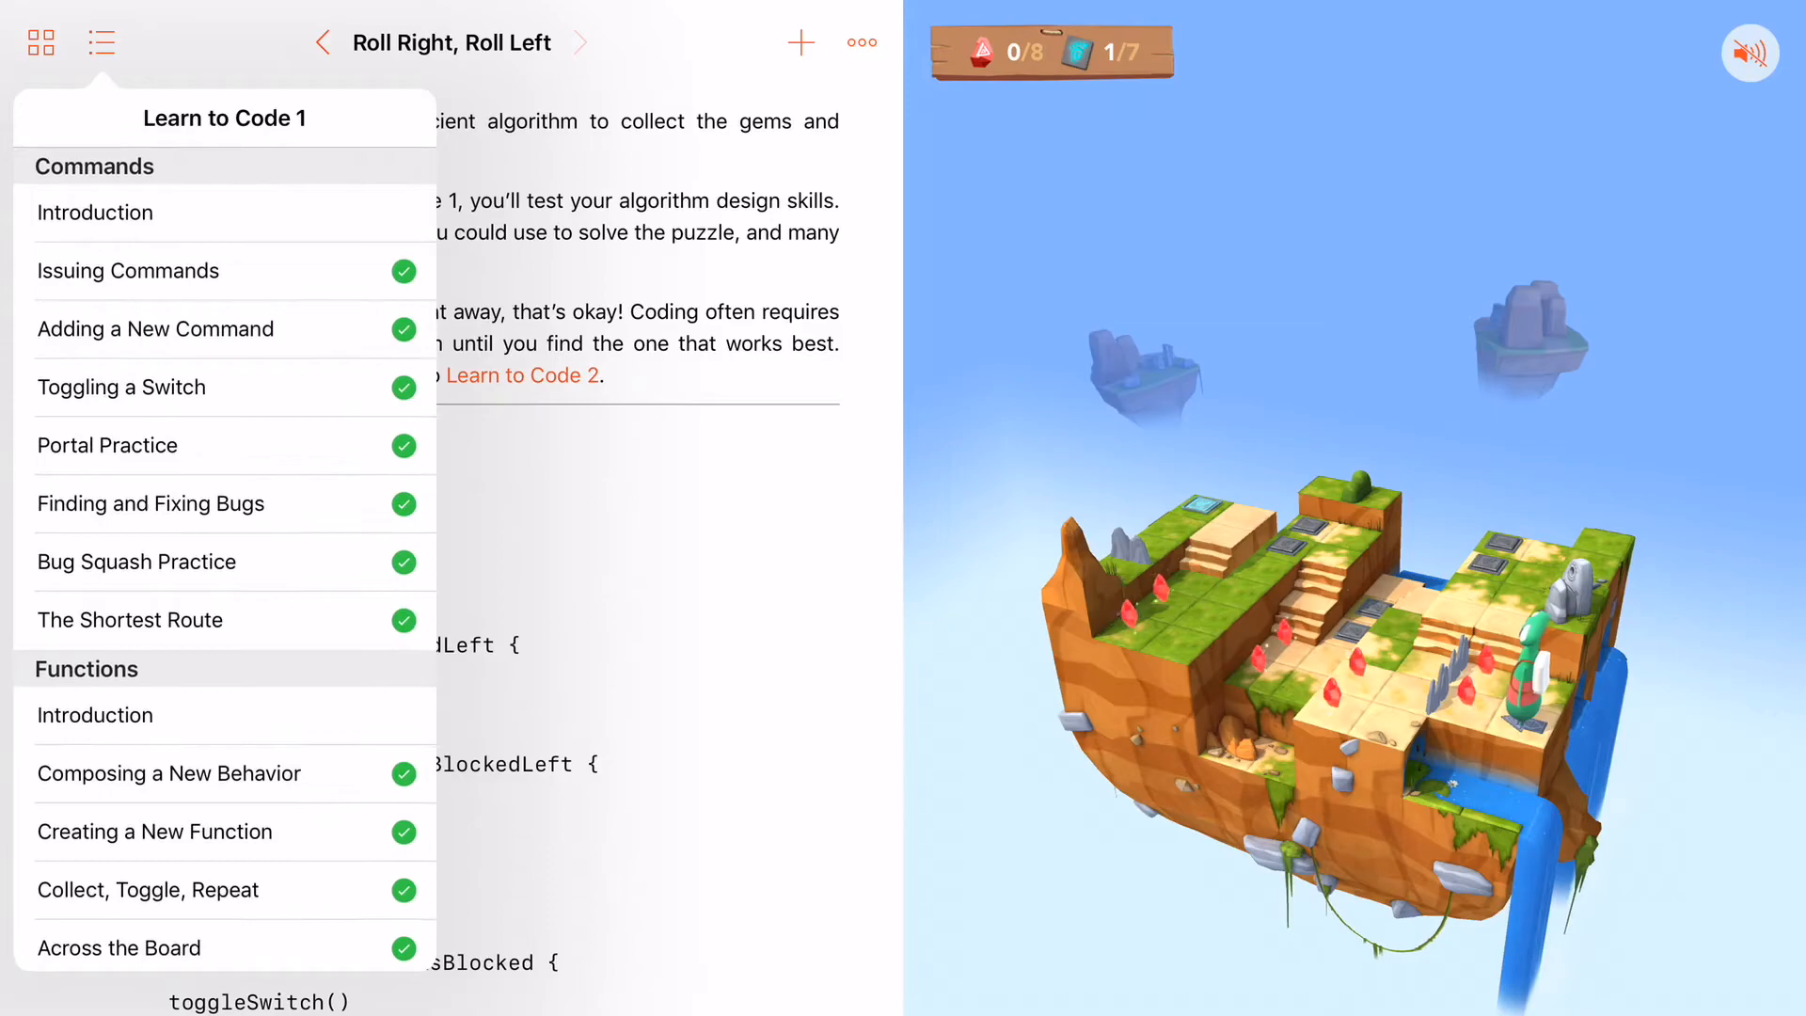
click(128, 271)
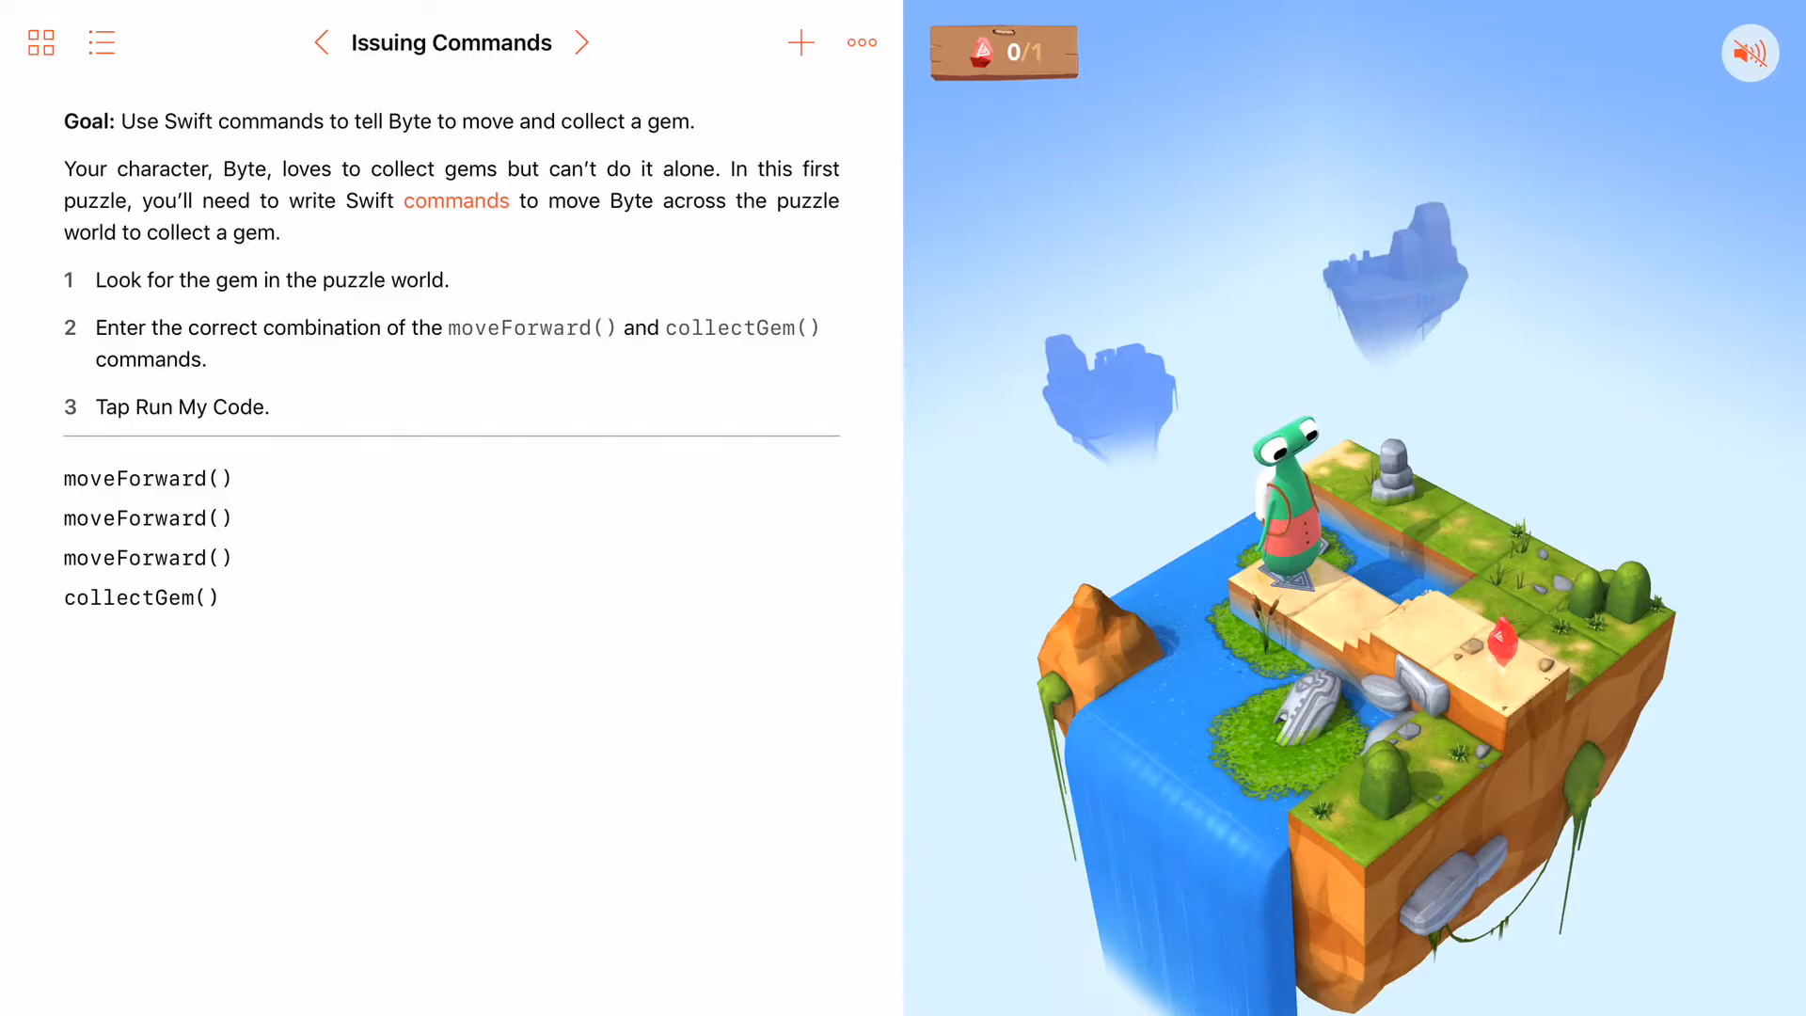
- Reset the Issuing Commands page from the Tools menu and confirm clearing all changes
click(861, 42)
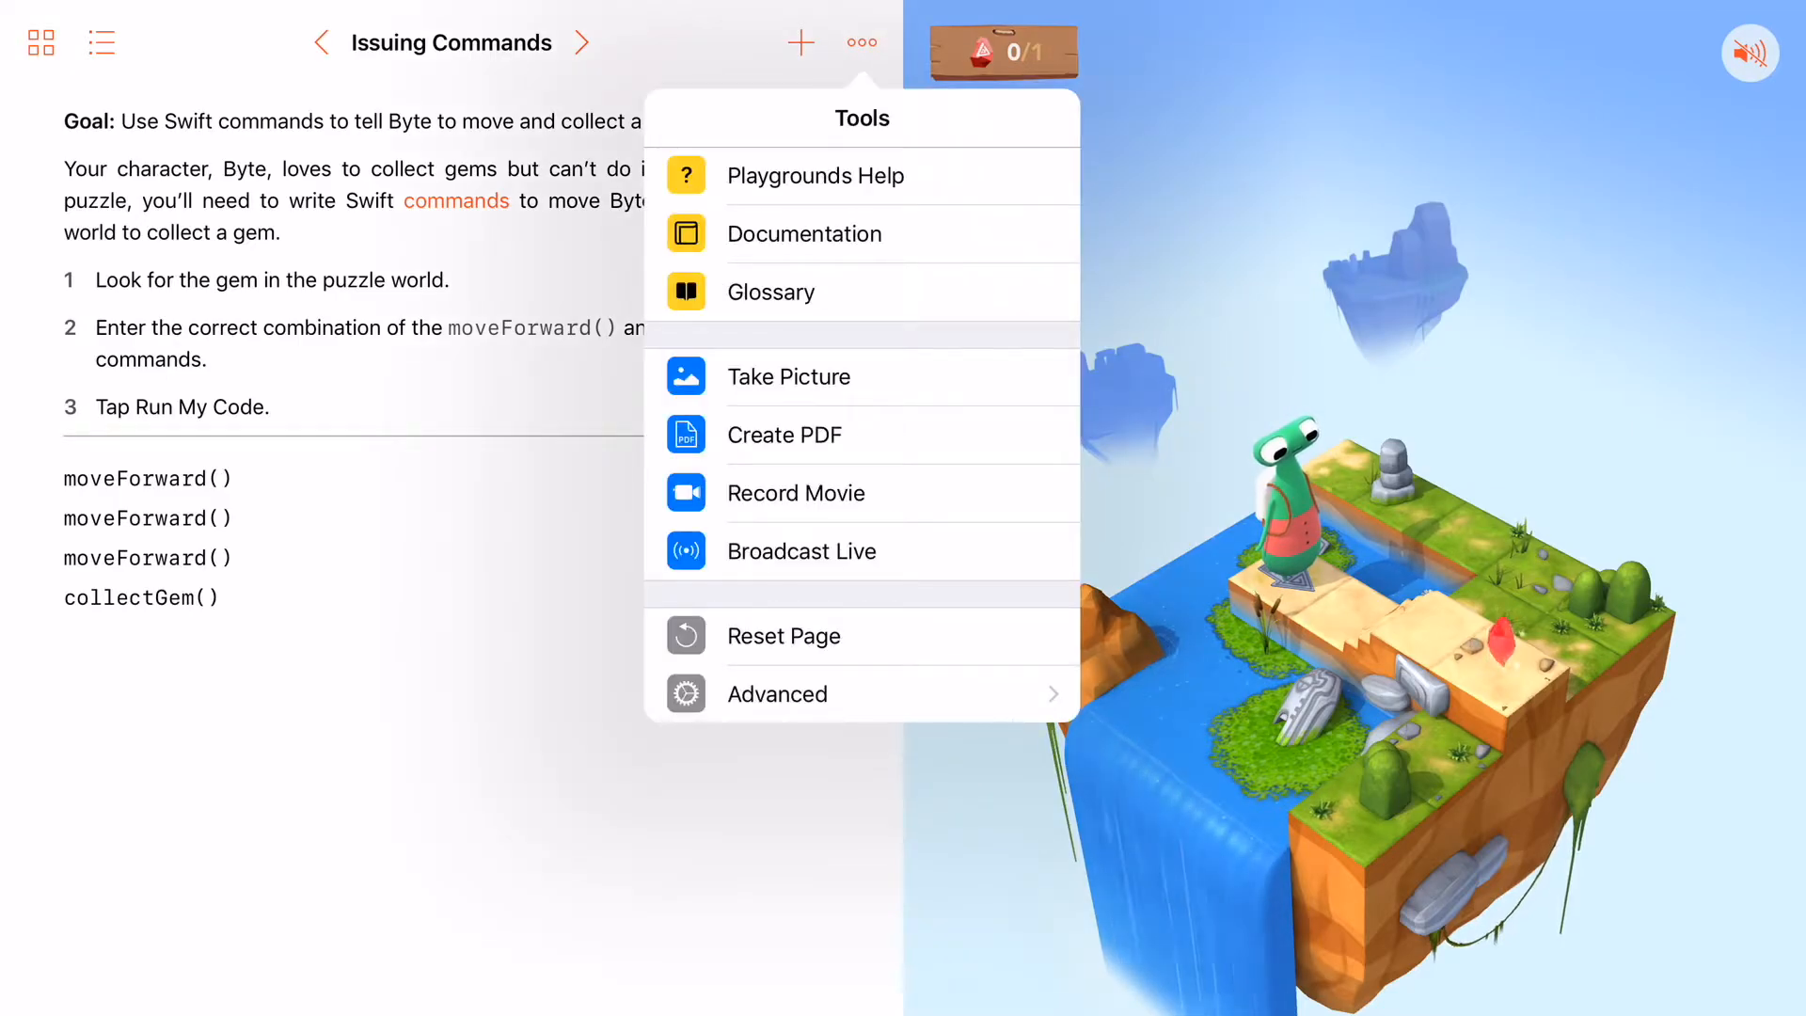
click(781, 636)
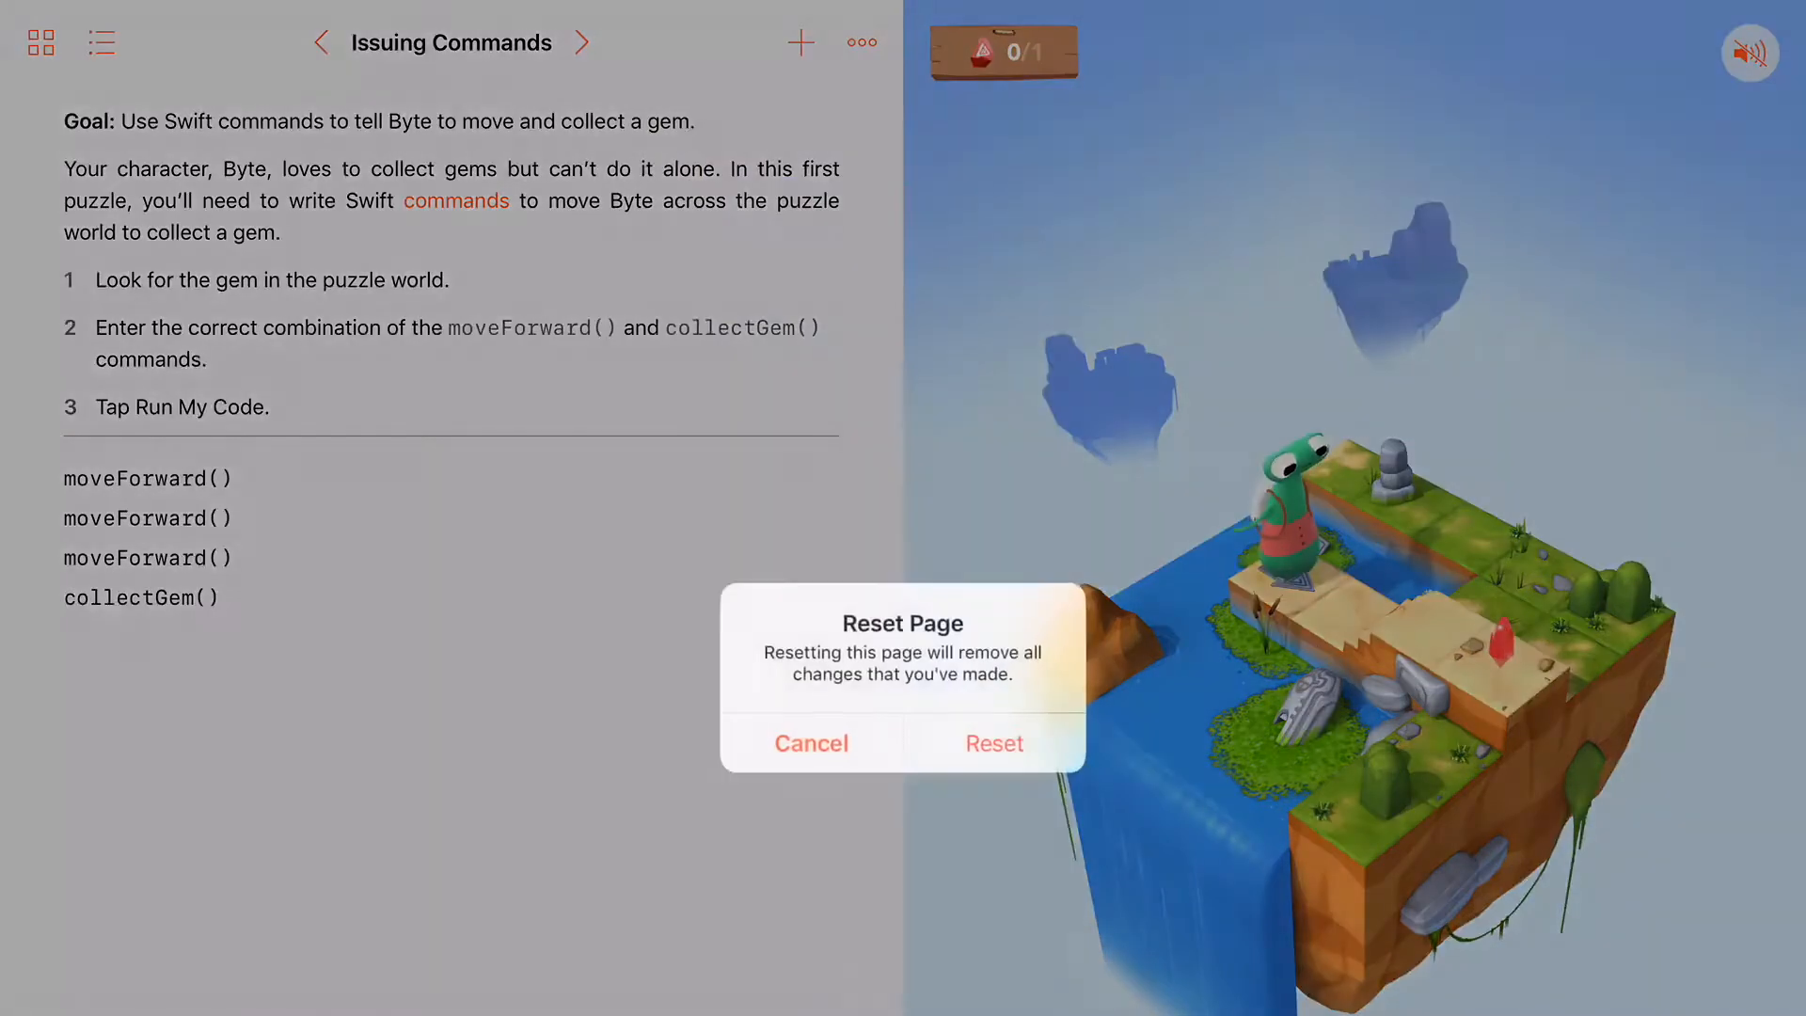
click(993, 742)
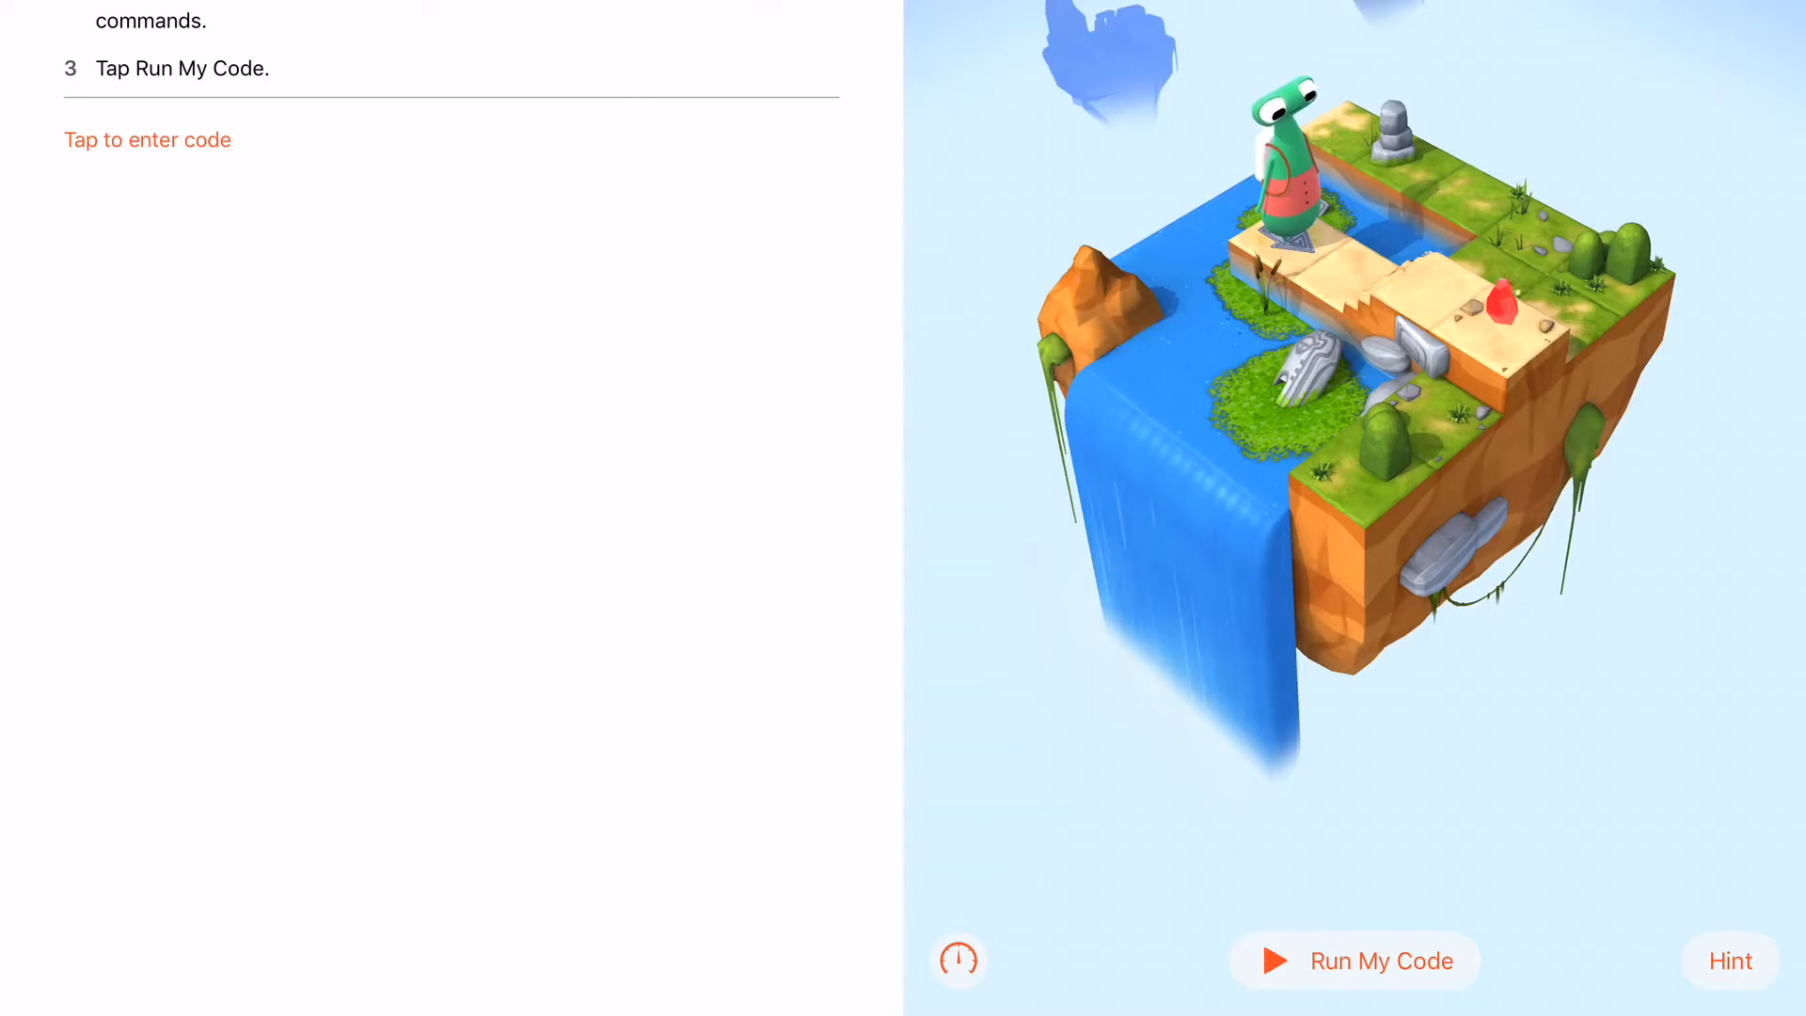
- Enter three moveForward() commands followed by collectGem() in the code area
click(146, 139)
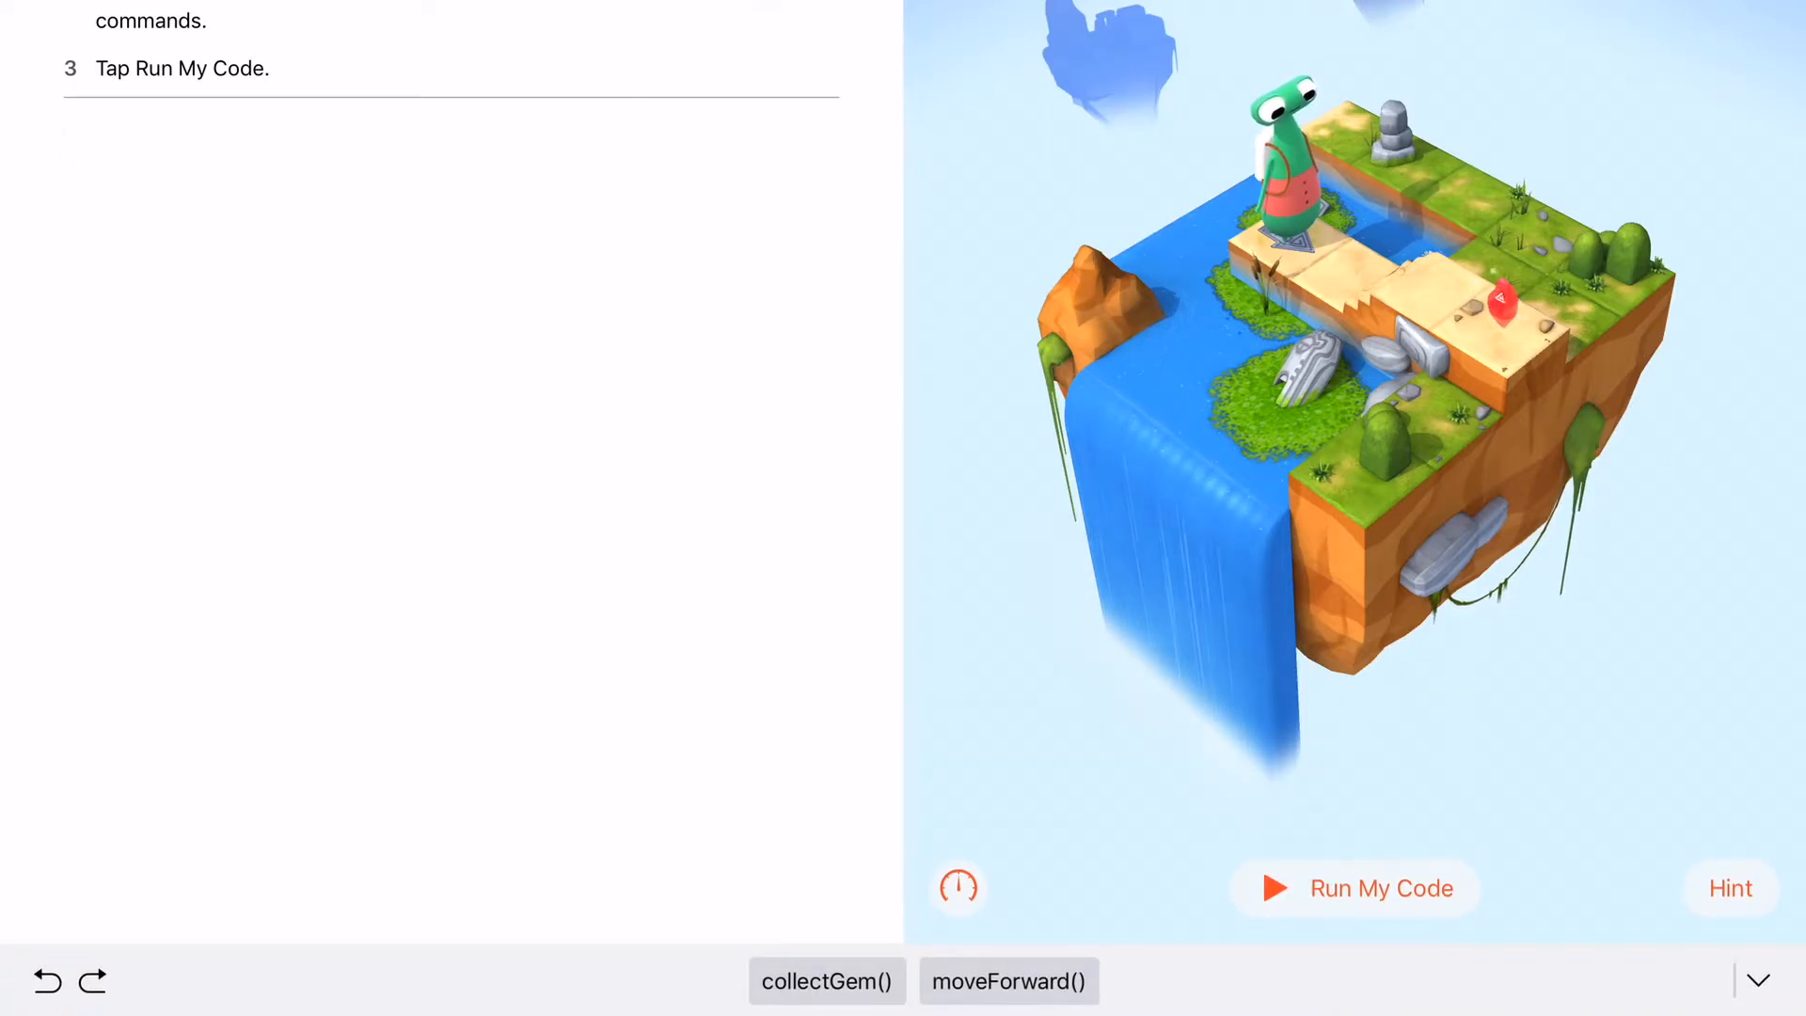
click(1007, 981)
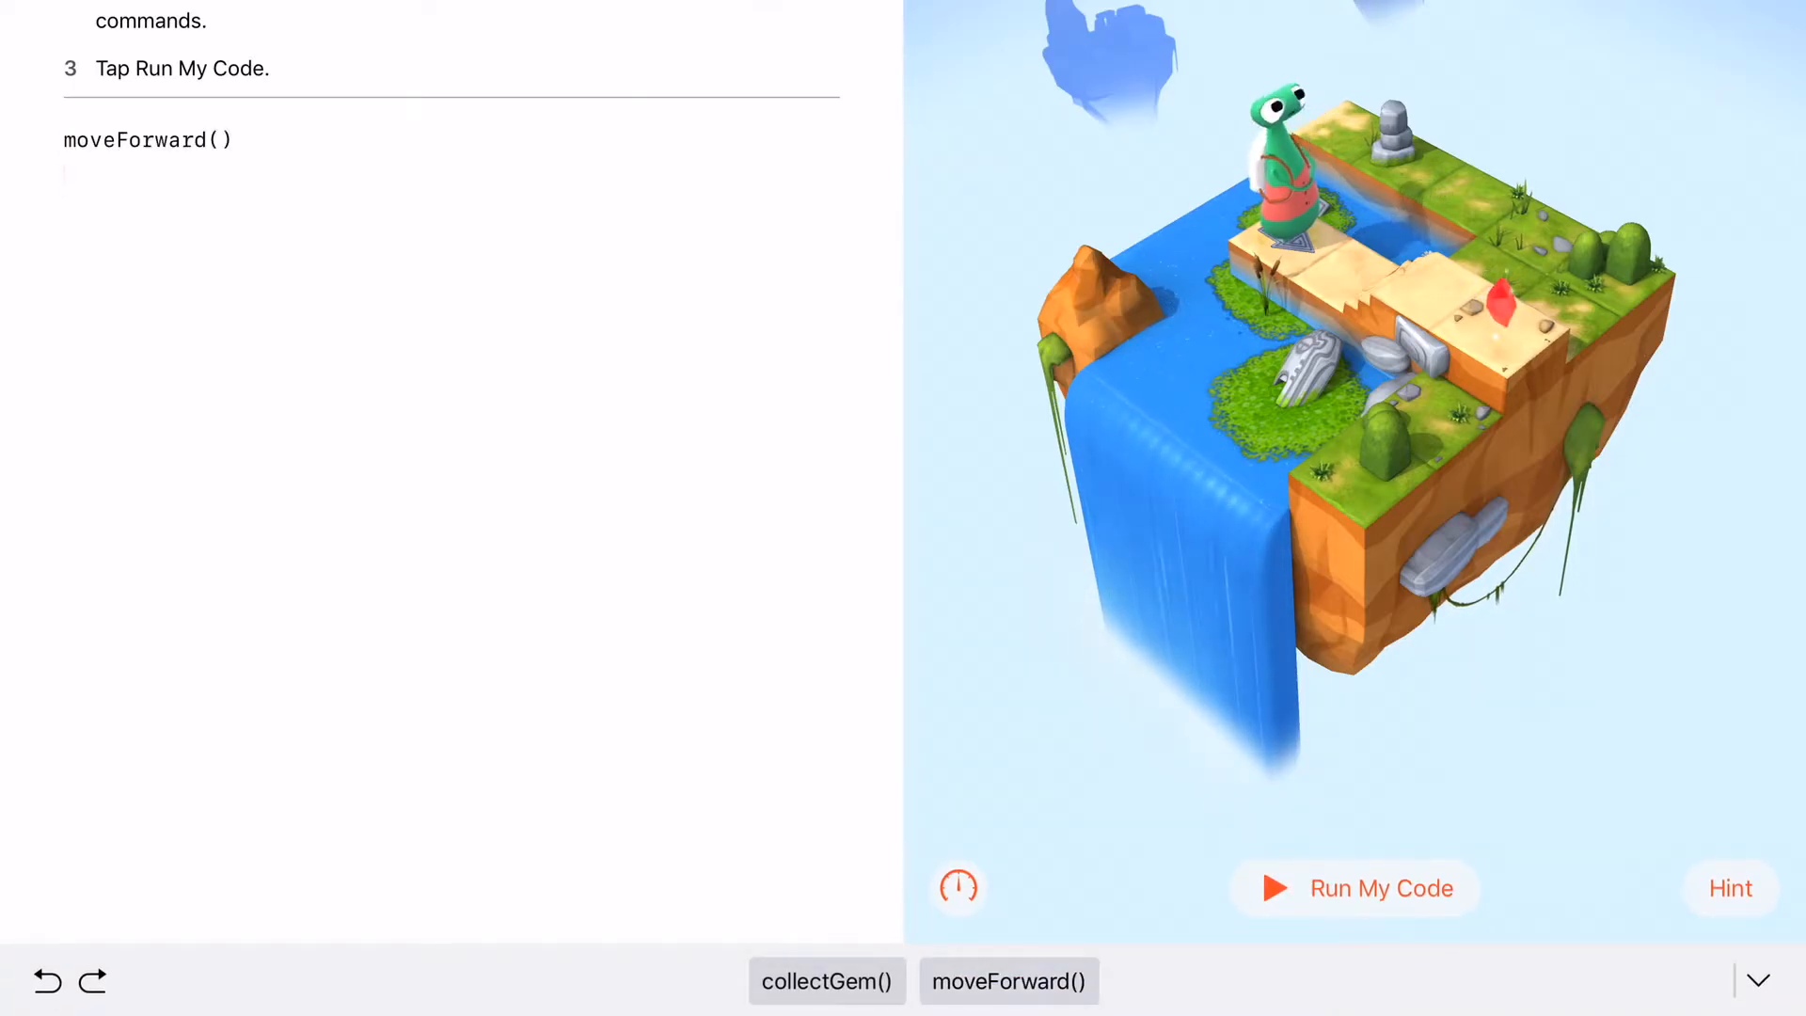
click(1006, 981)
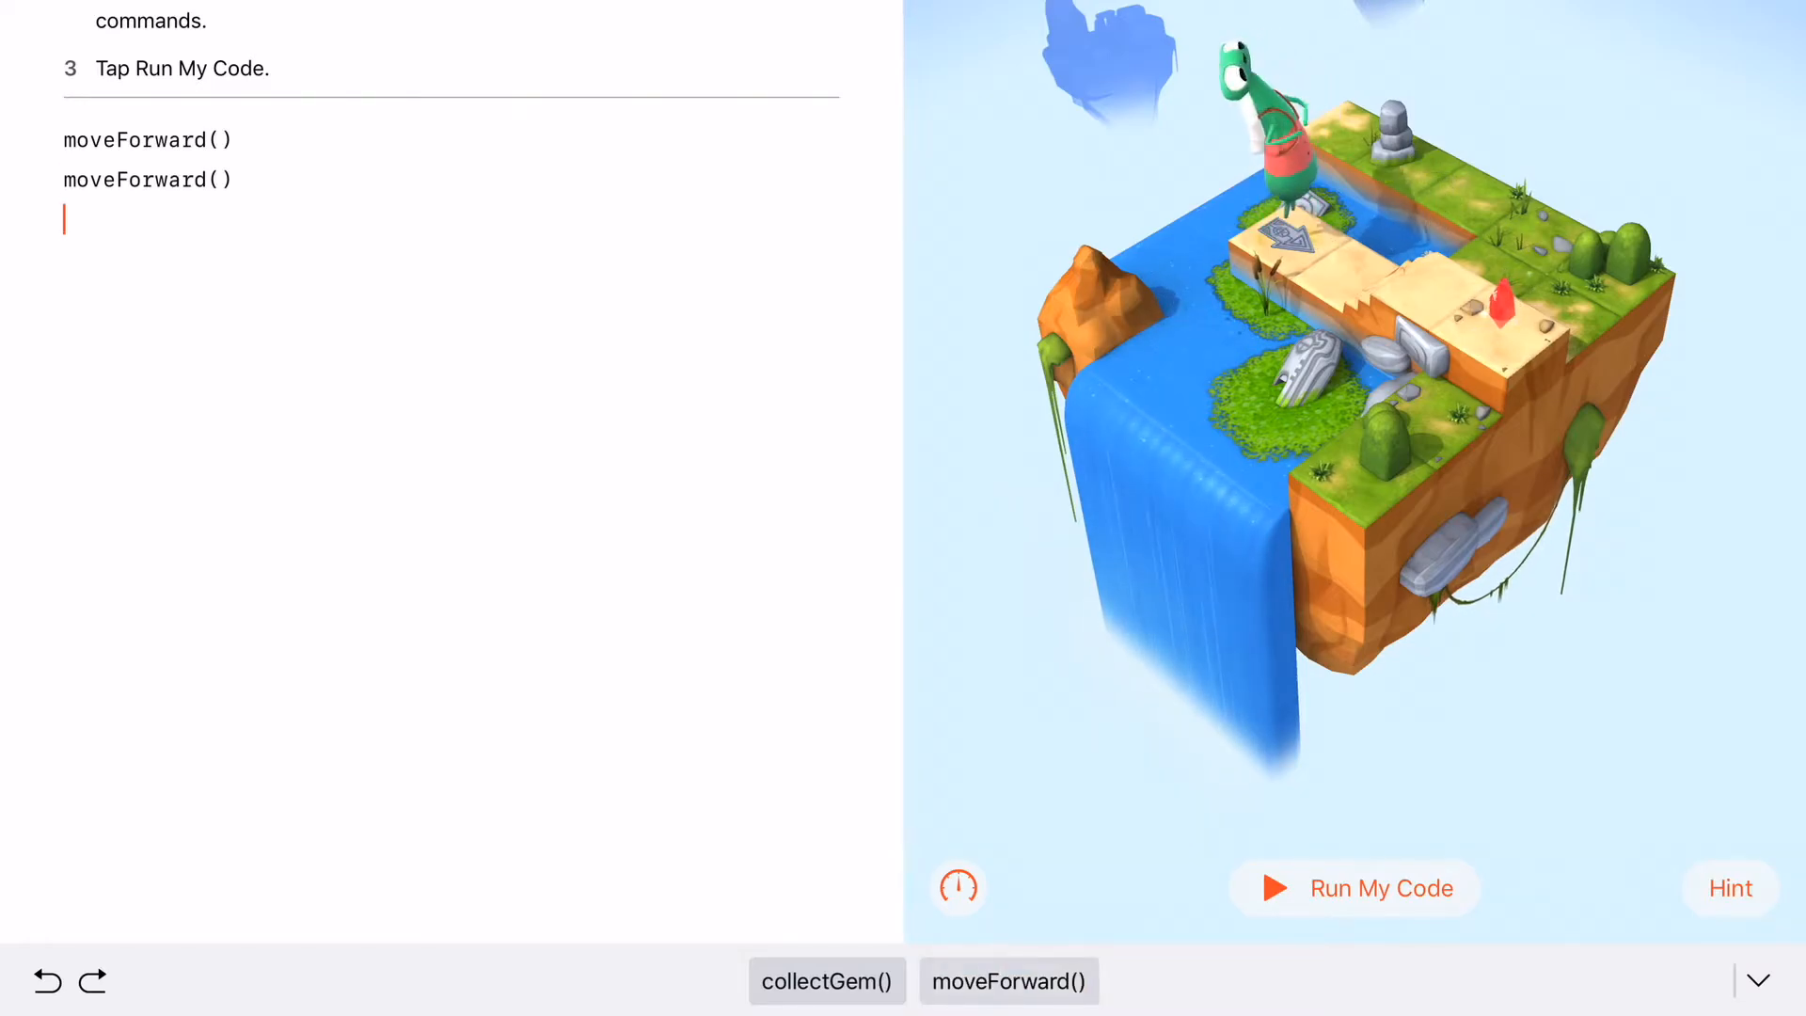
click(1006, 980)
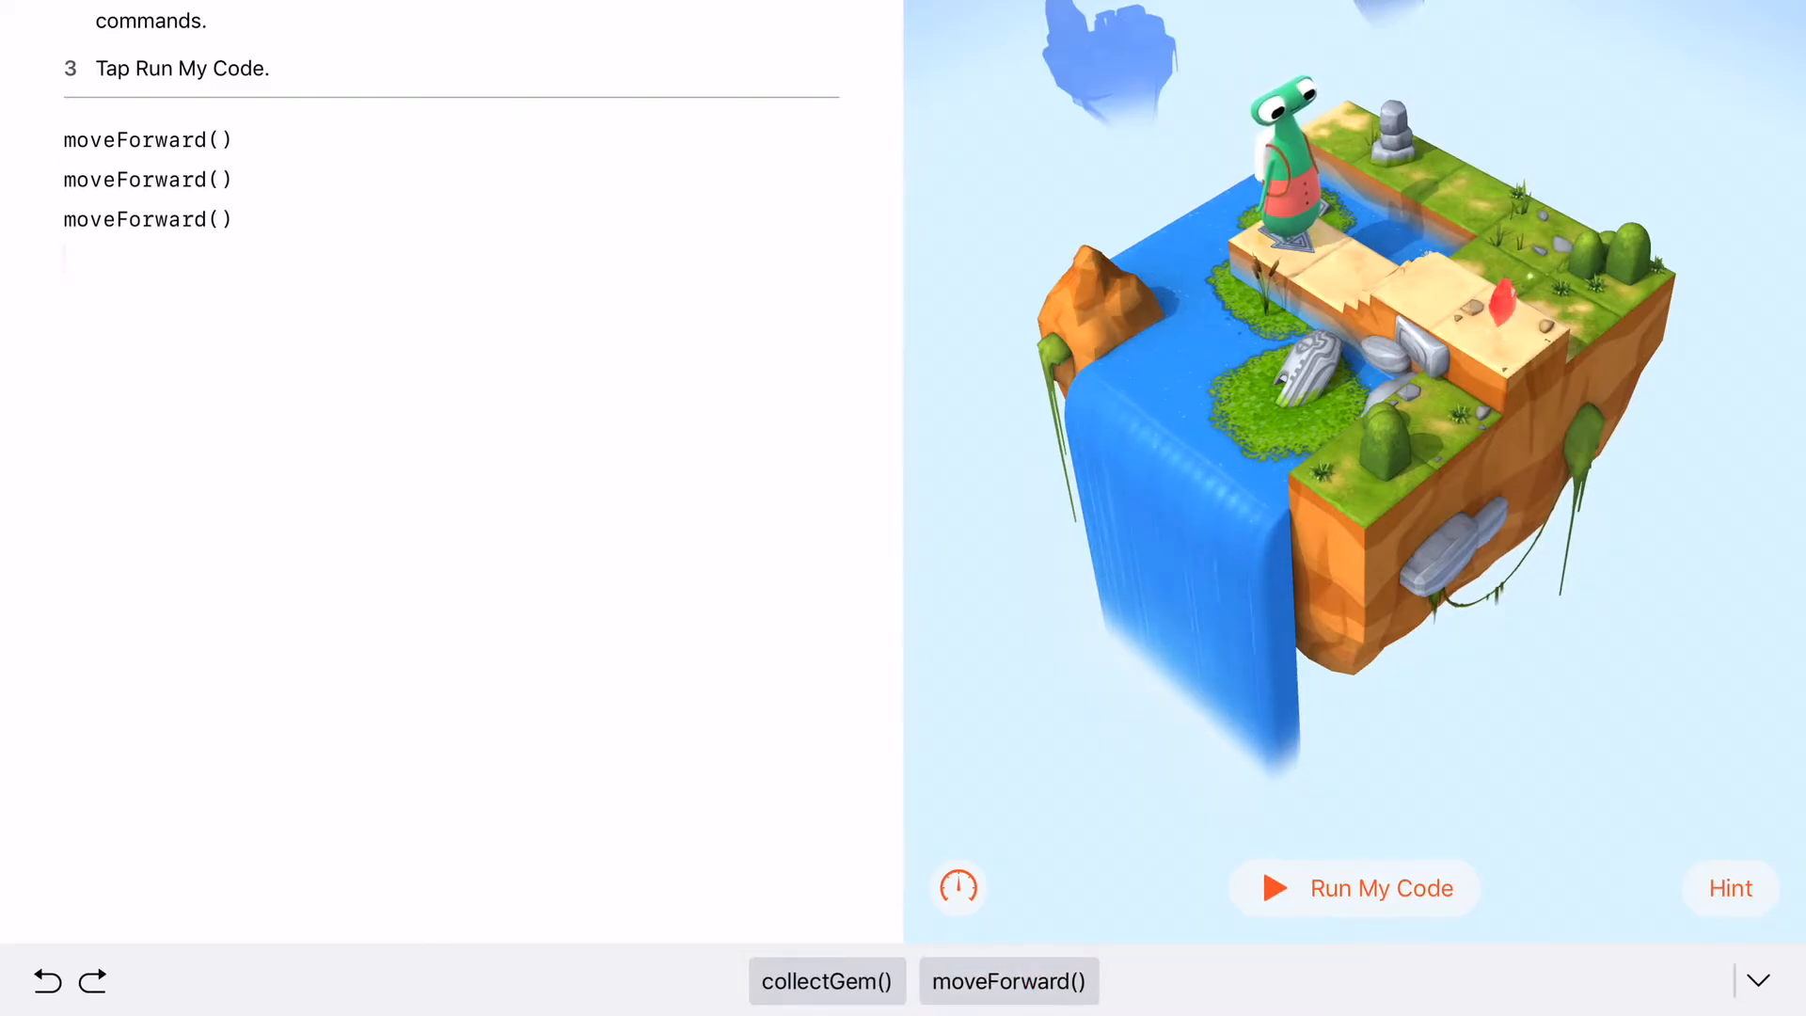
click(825, 981)
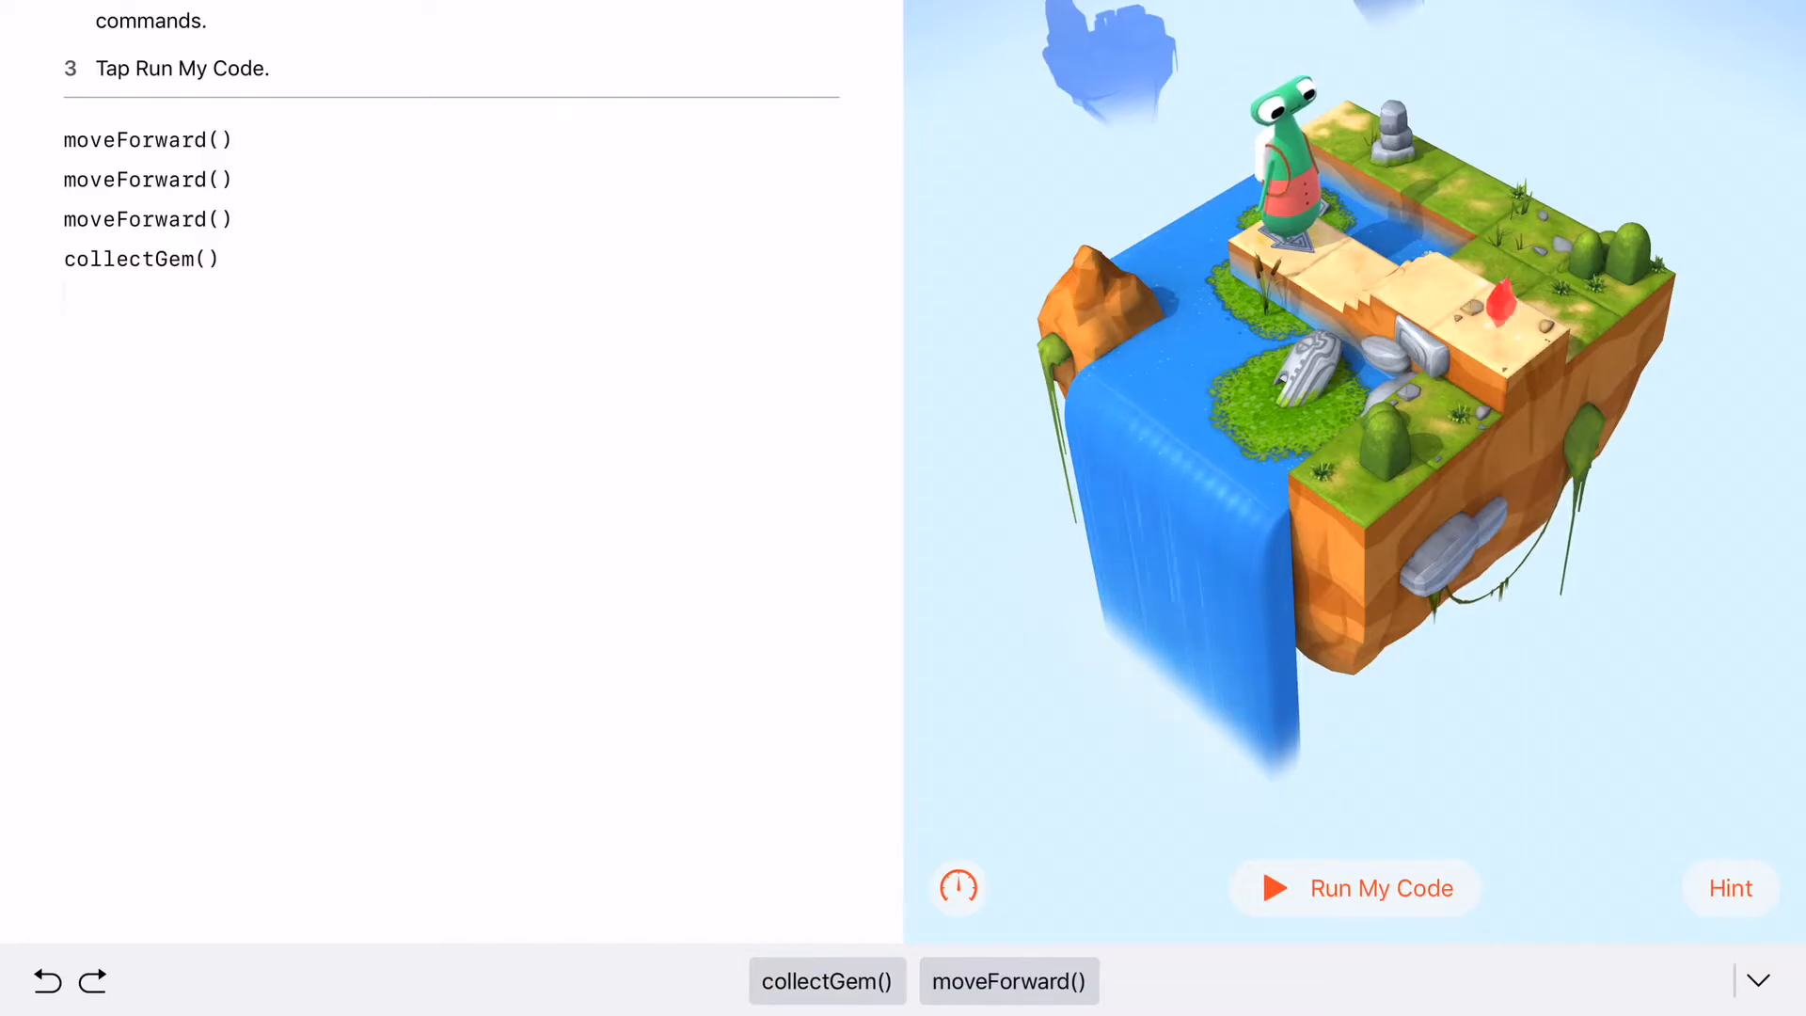
- Run the code so Byte collects the gem, dismiss the congratulations, and show speed options
click(1353, 887)
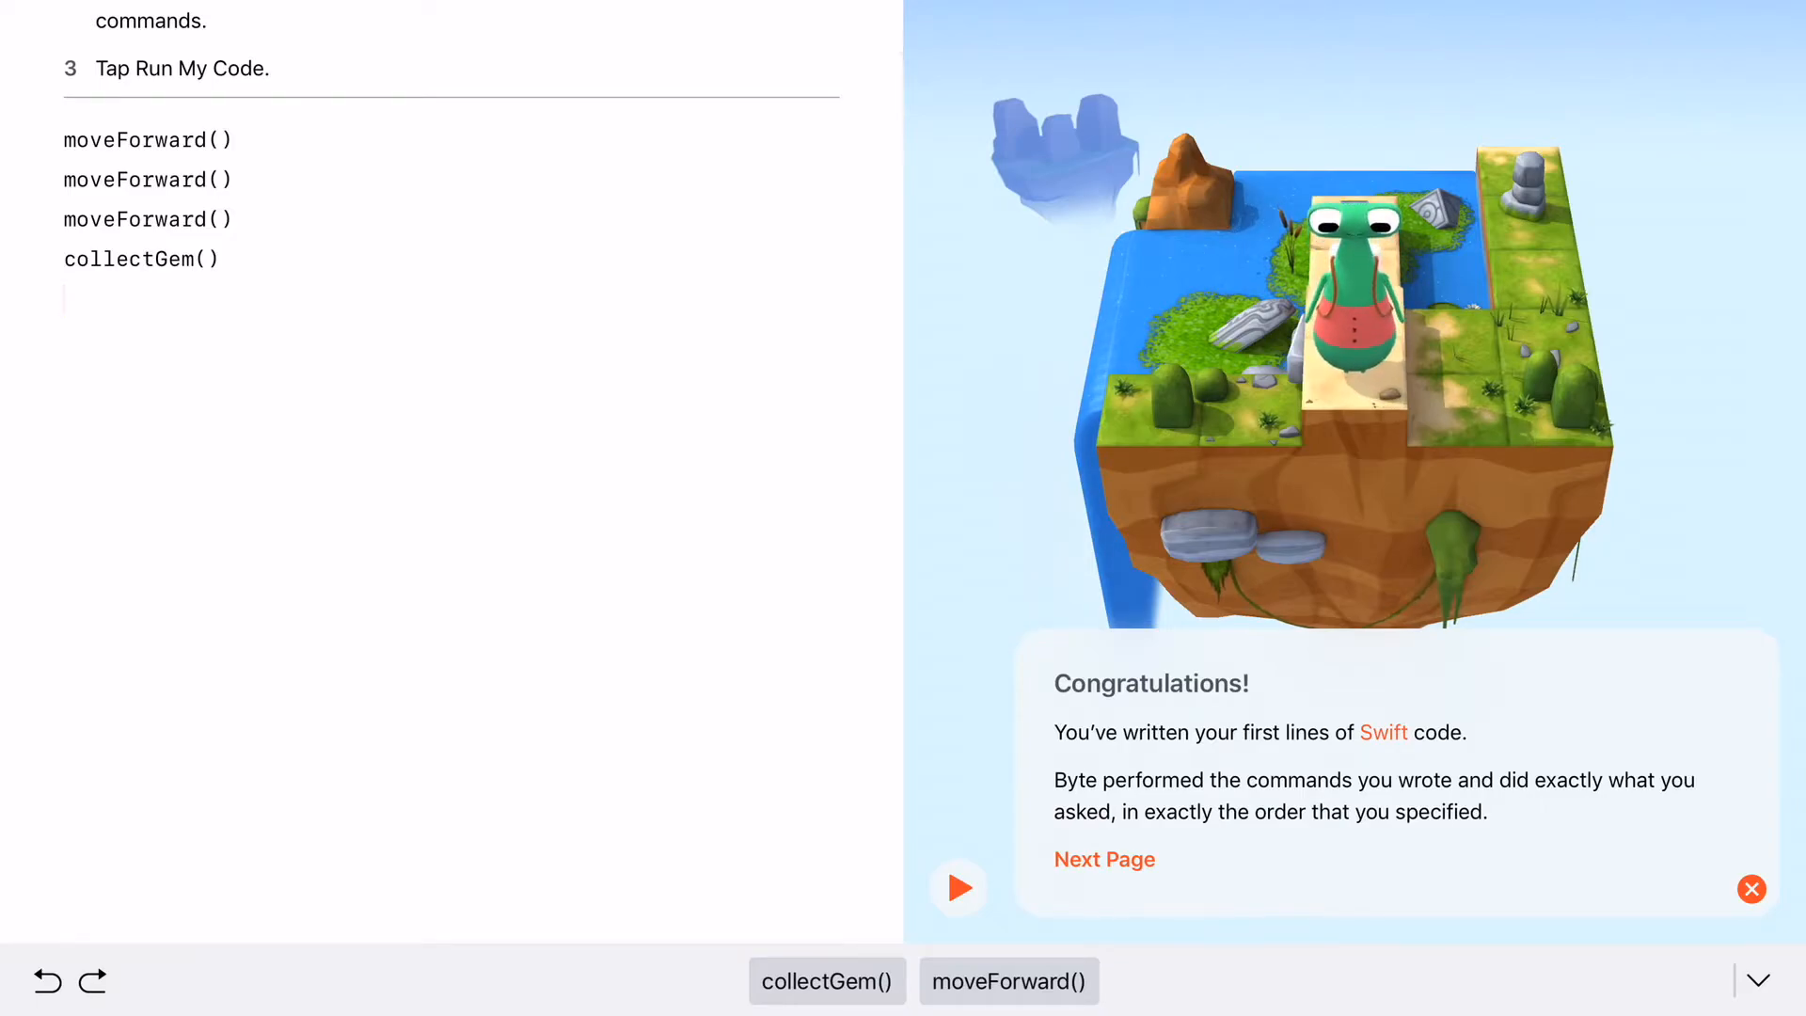
click(1750, 888)
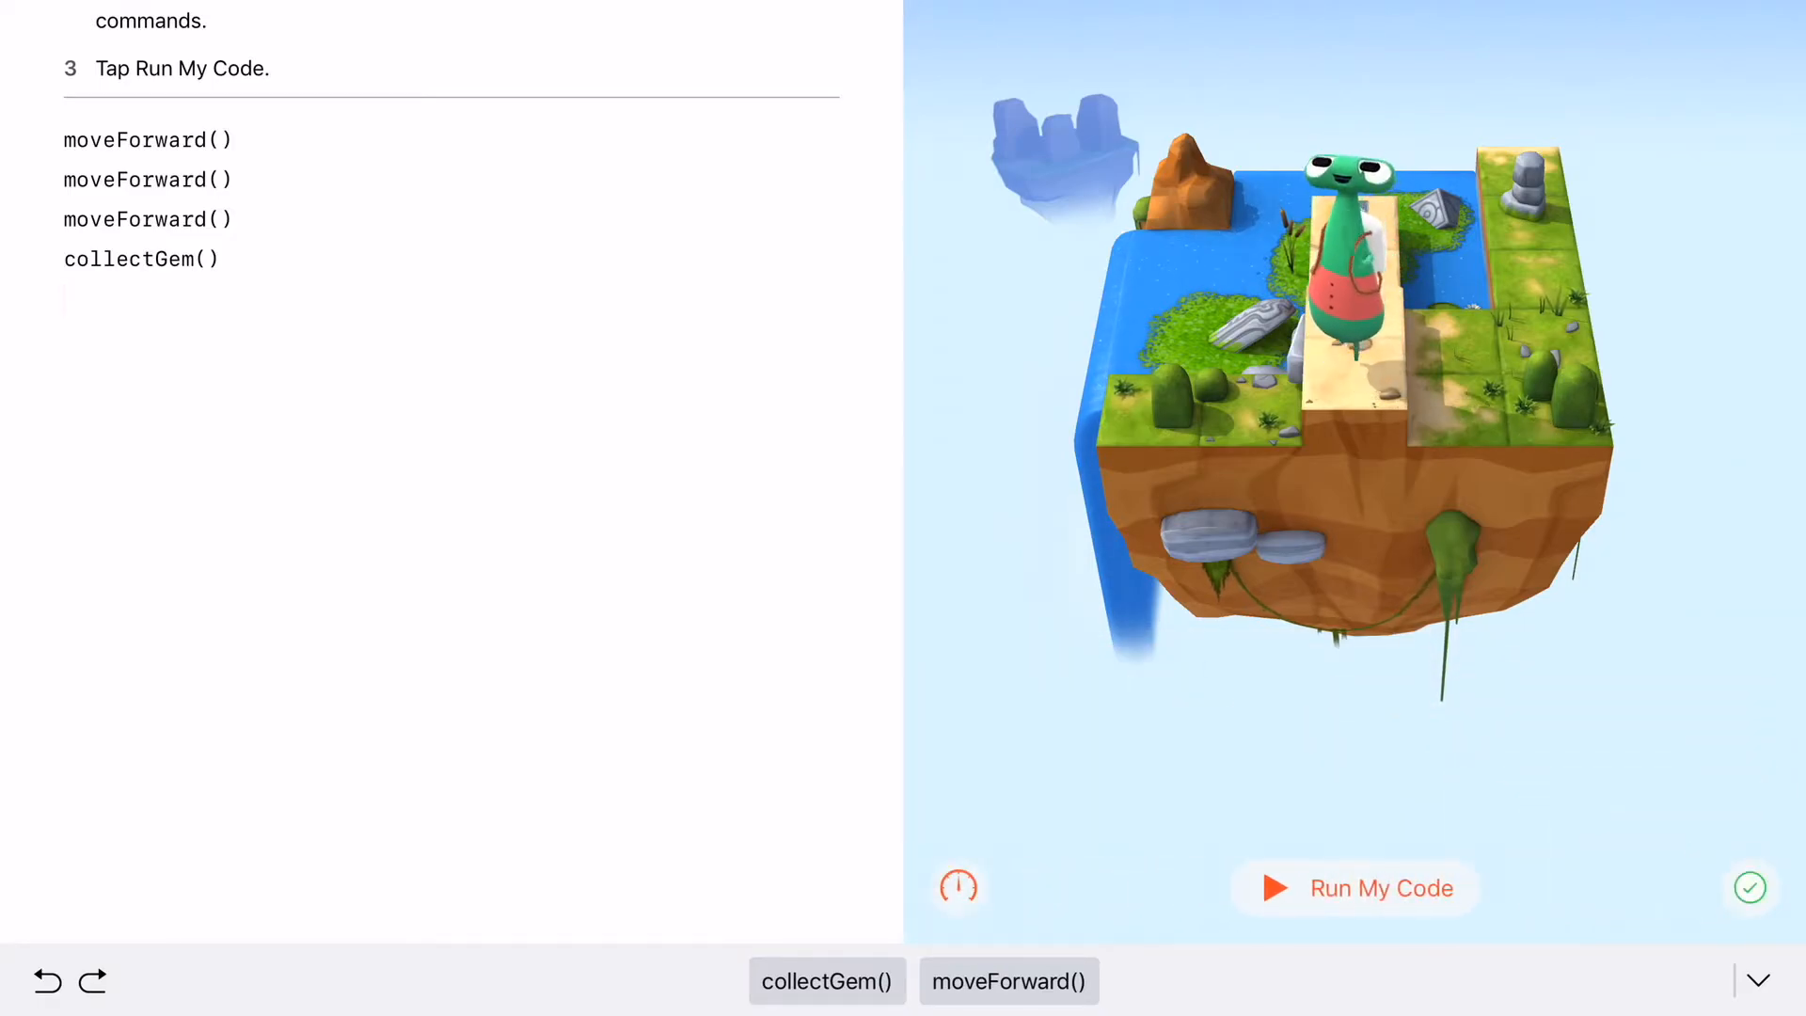
click(1353, 887)
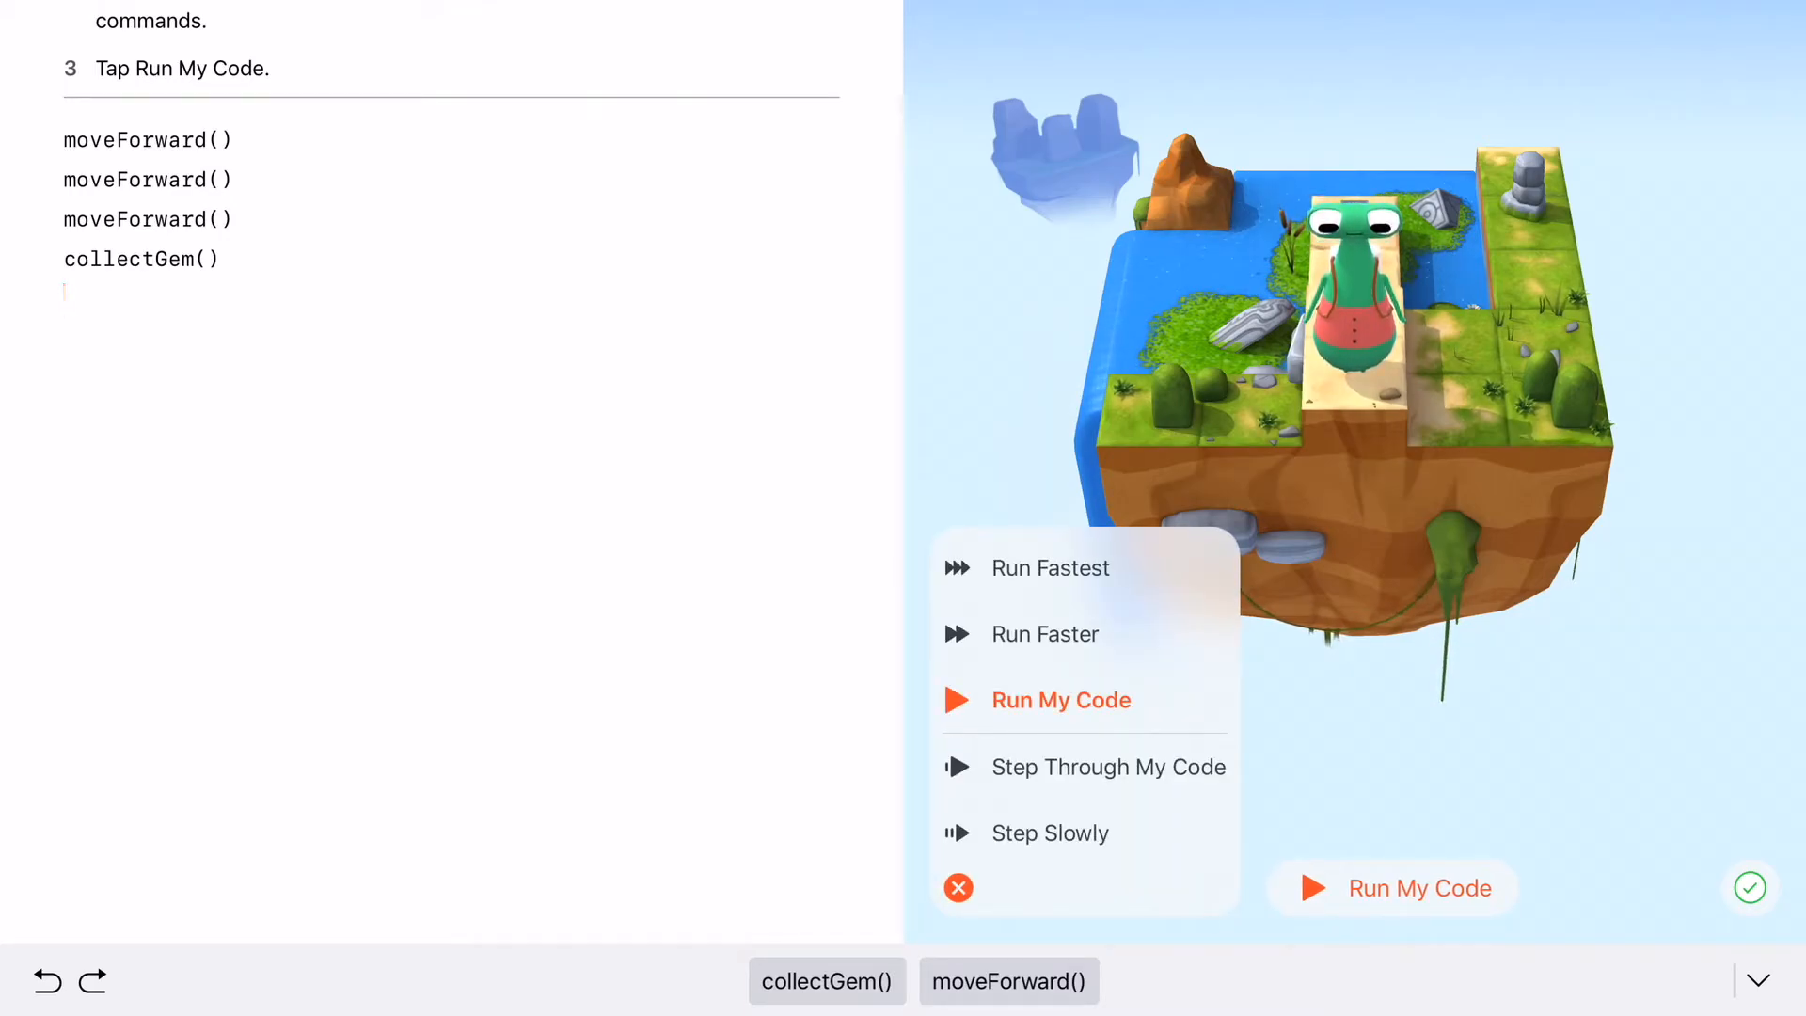
- Close the run speed menu and navigate back to the last Learn to Code 1 challenge
click(957, 887)
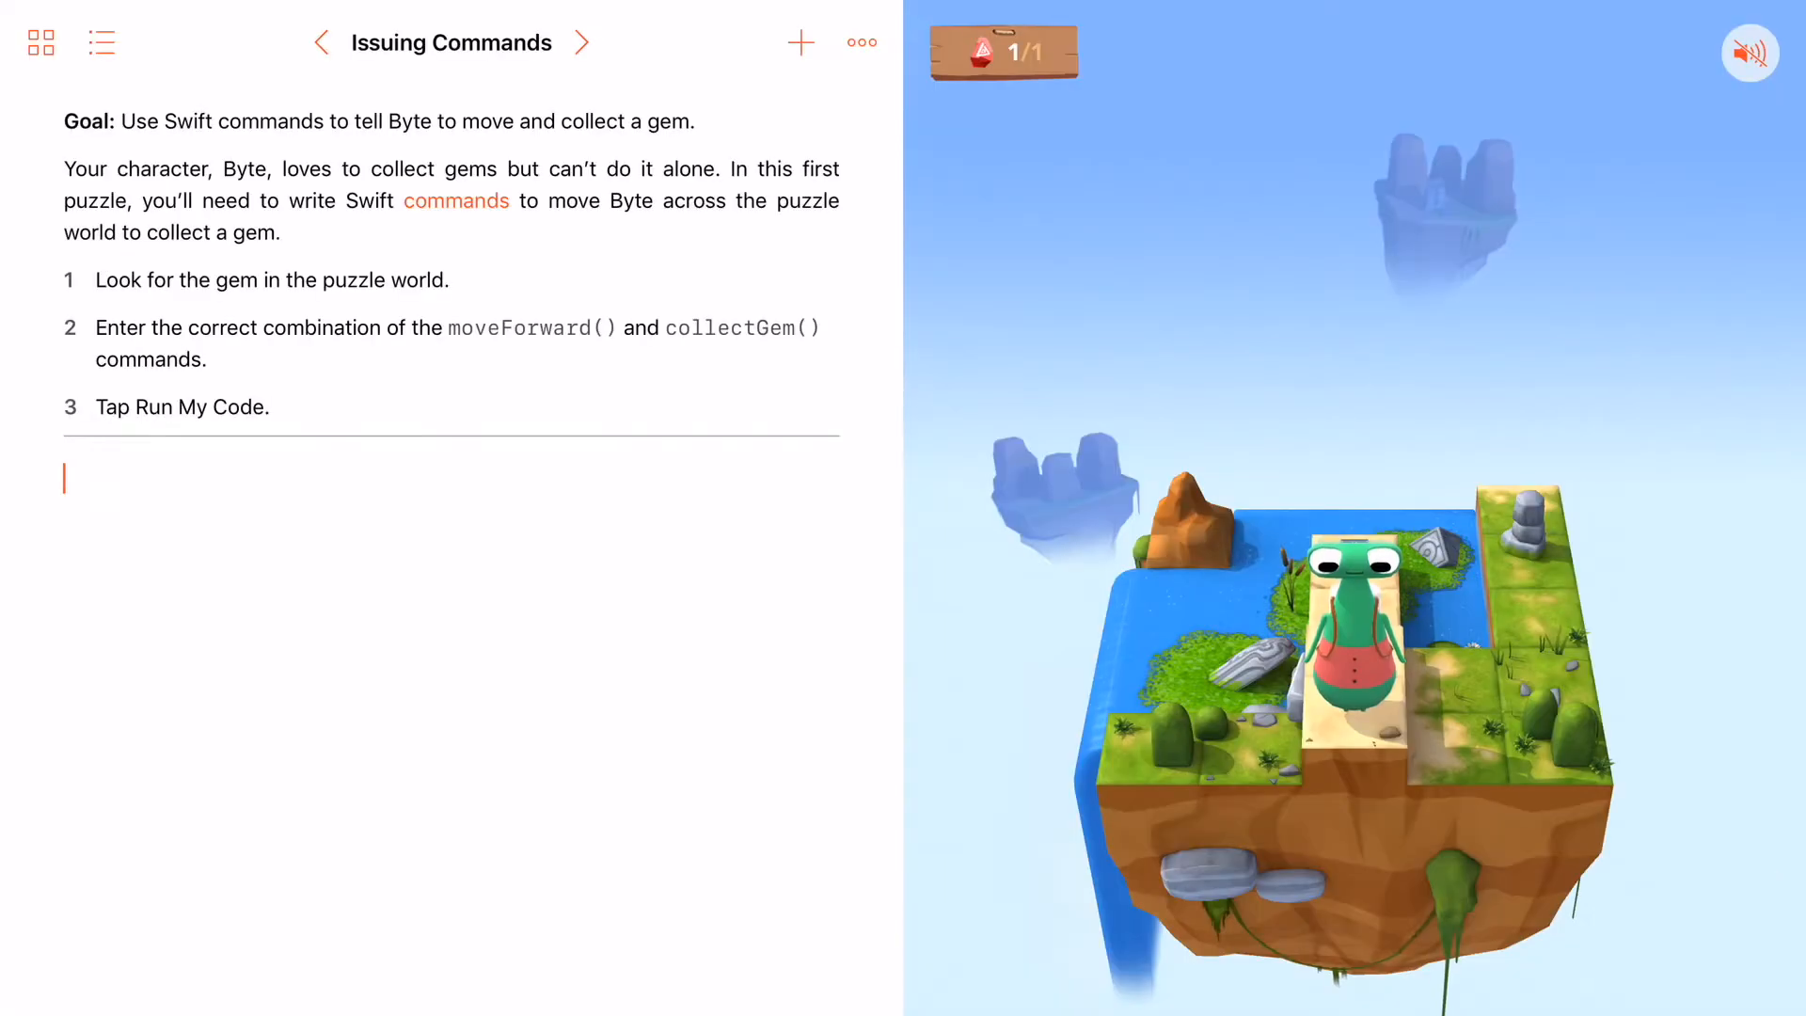
click(861, 43)
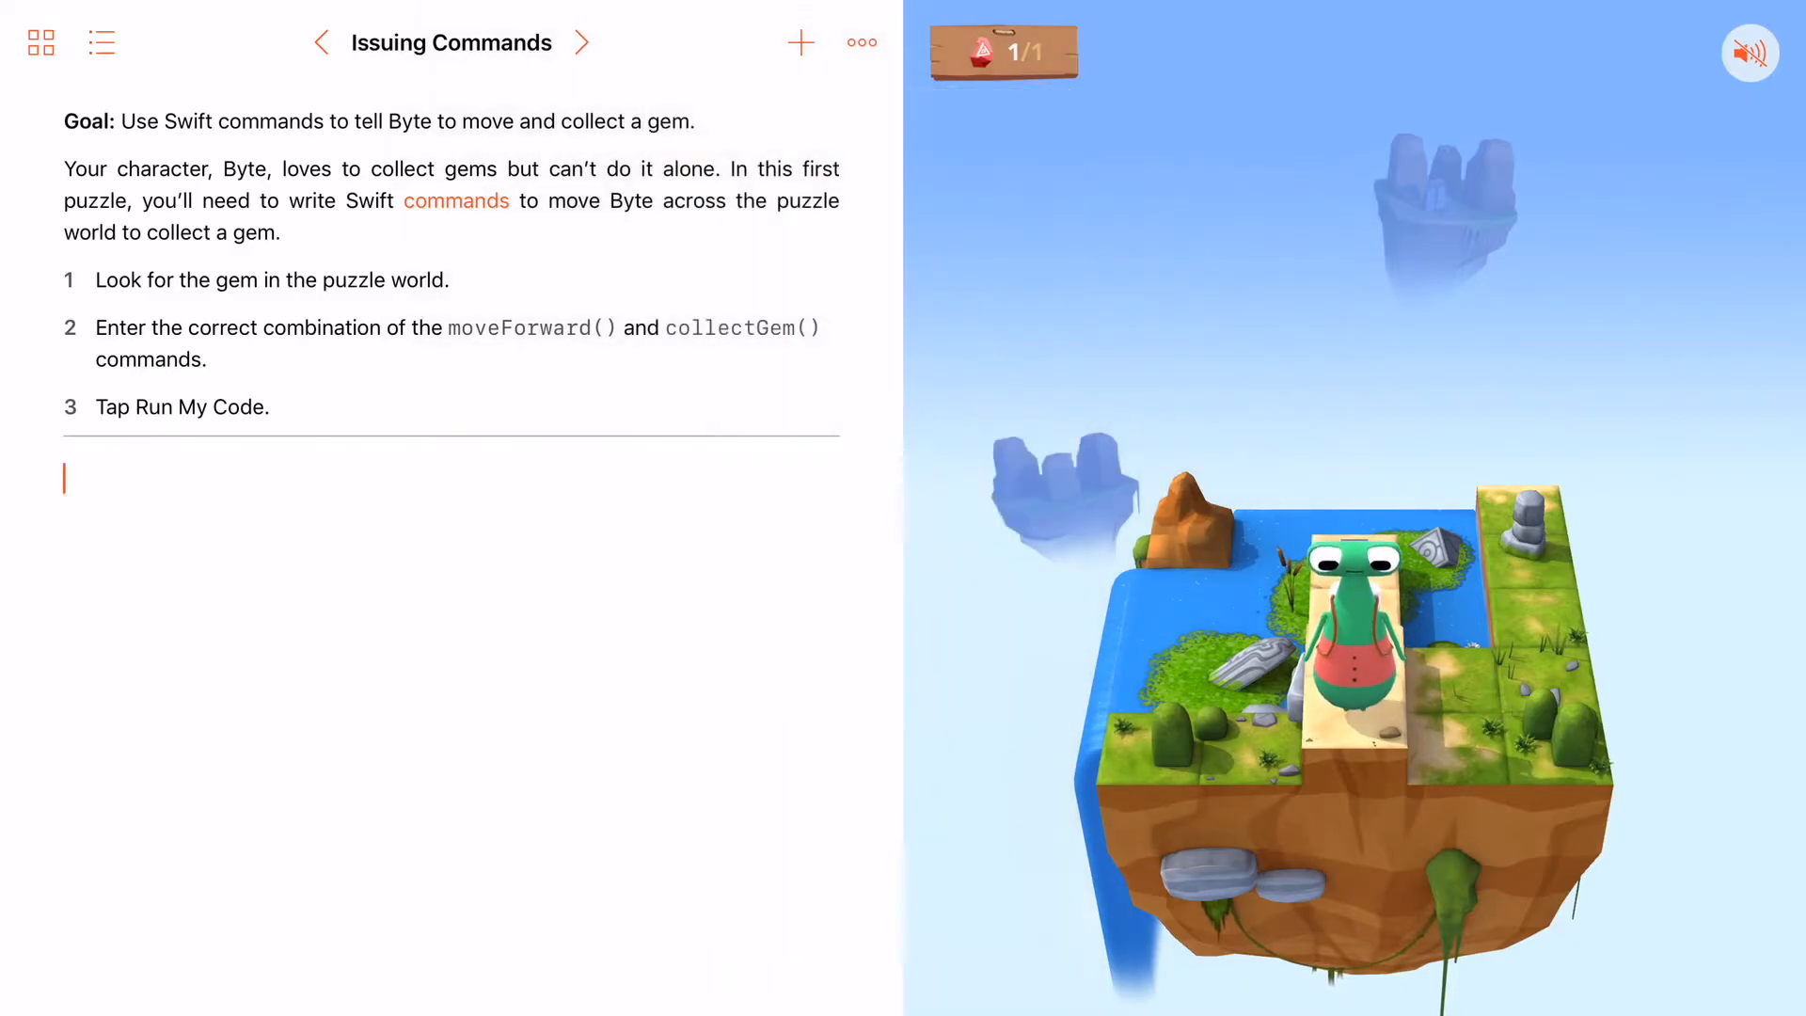
click(102, 42)
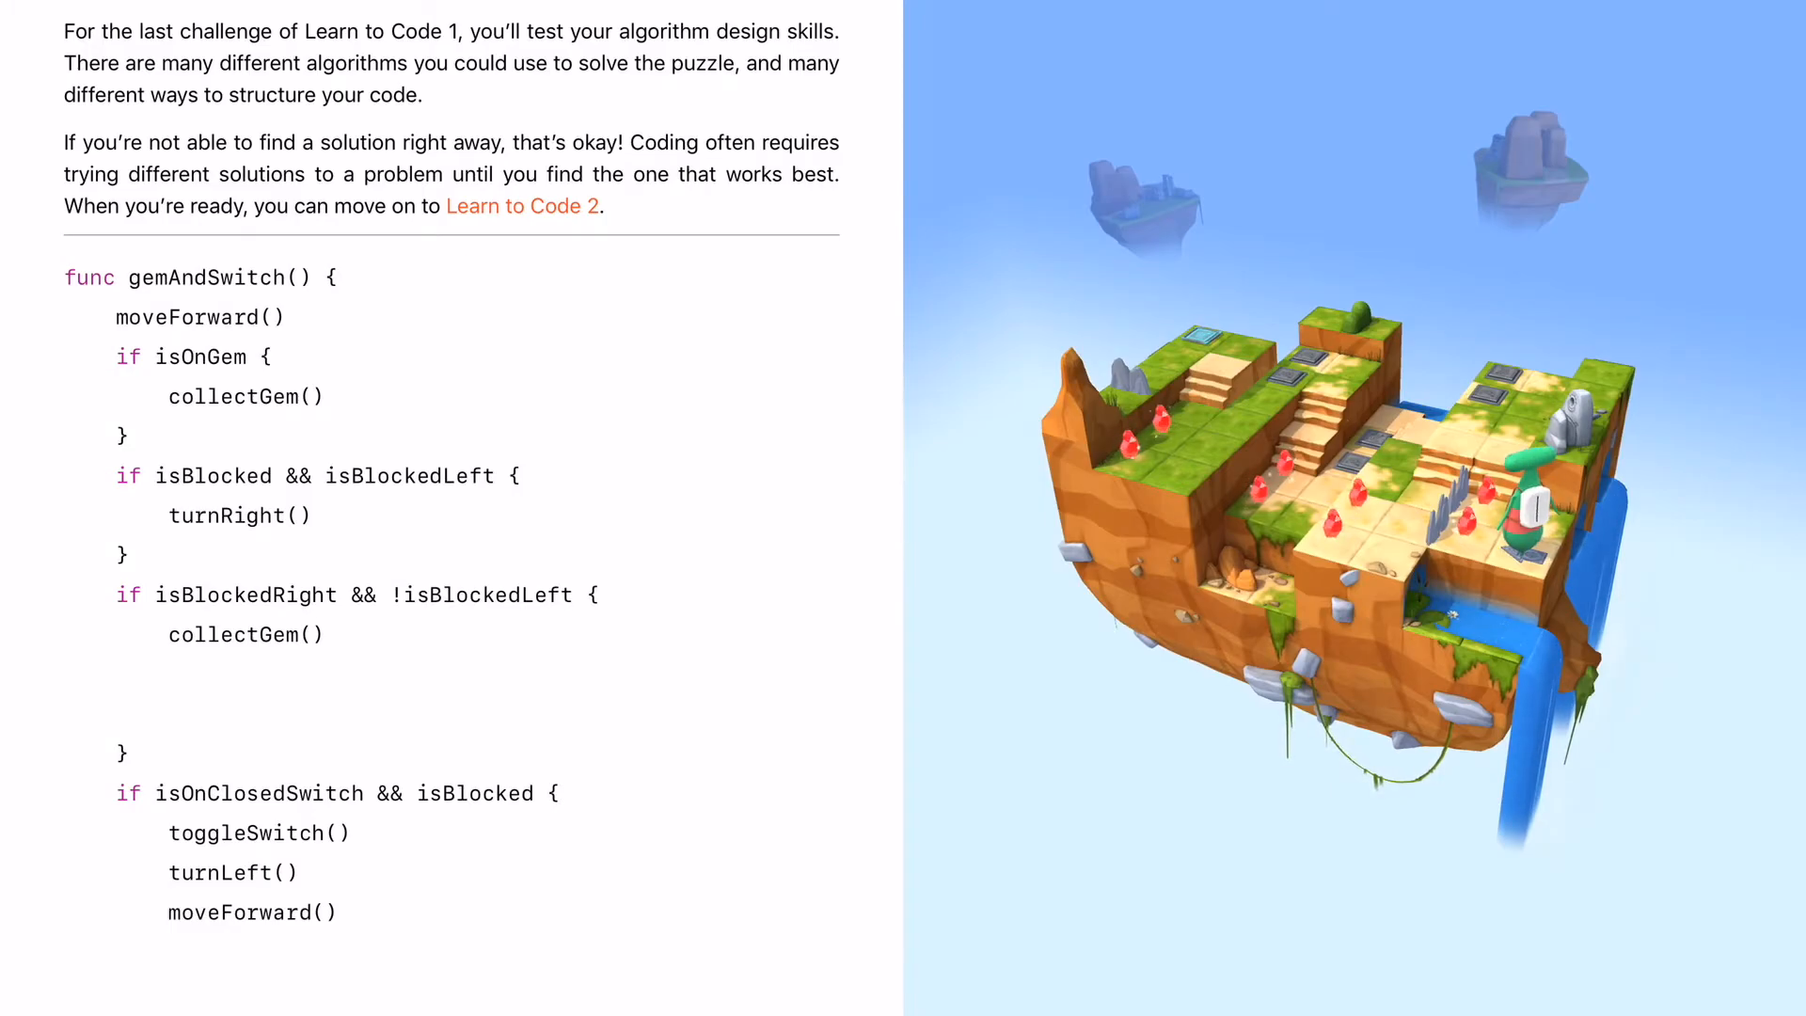
- Switch from Swift Playgrounds to the Learn to Code 2 teacher guide in Books
click(520, 206)
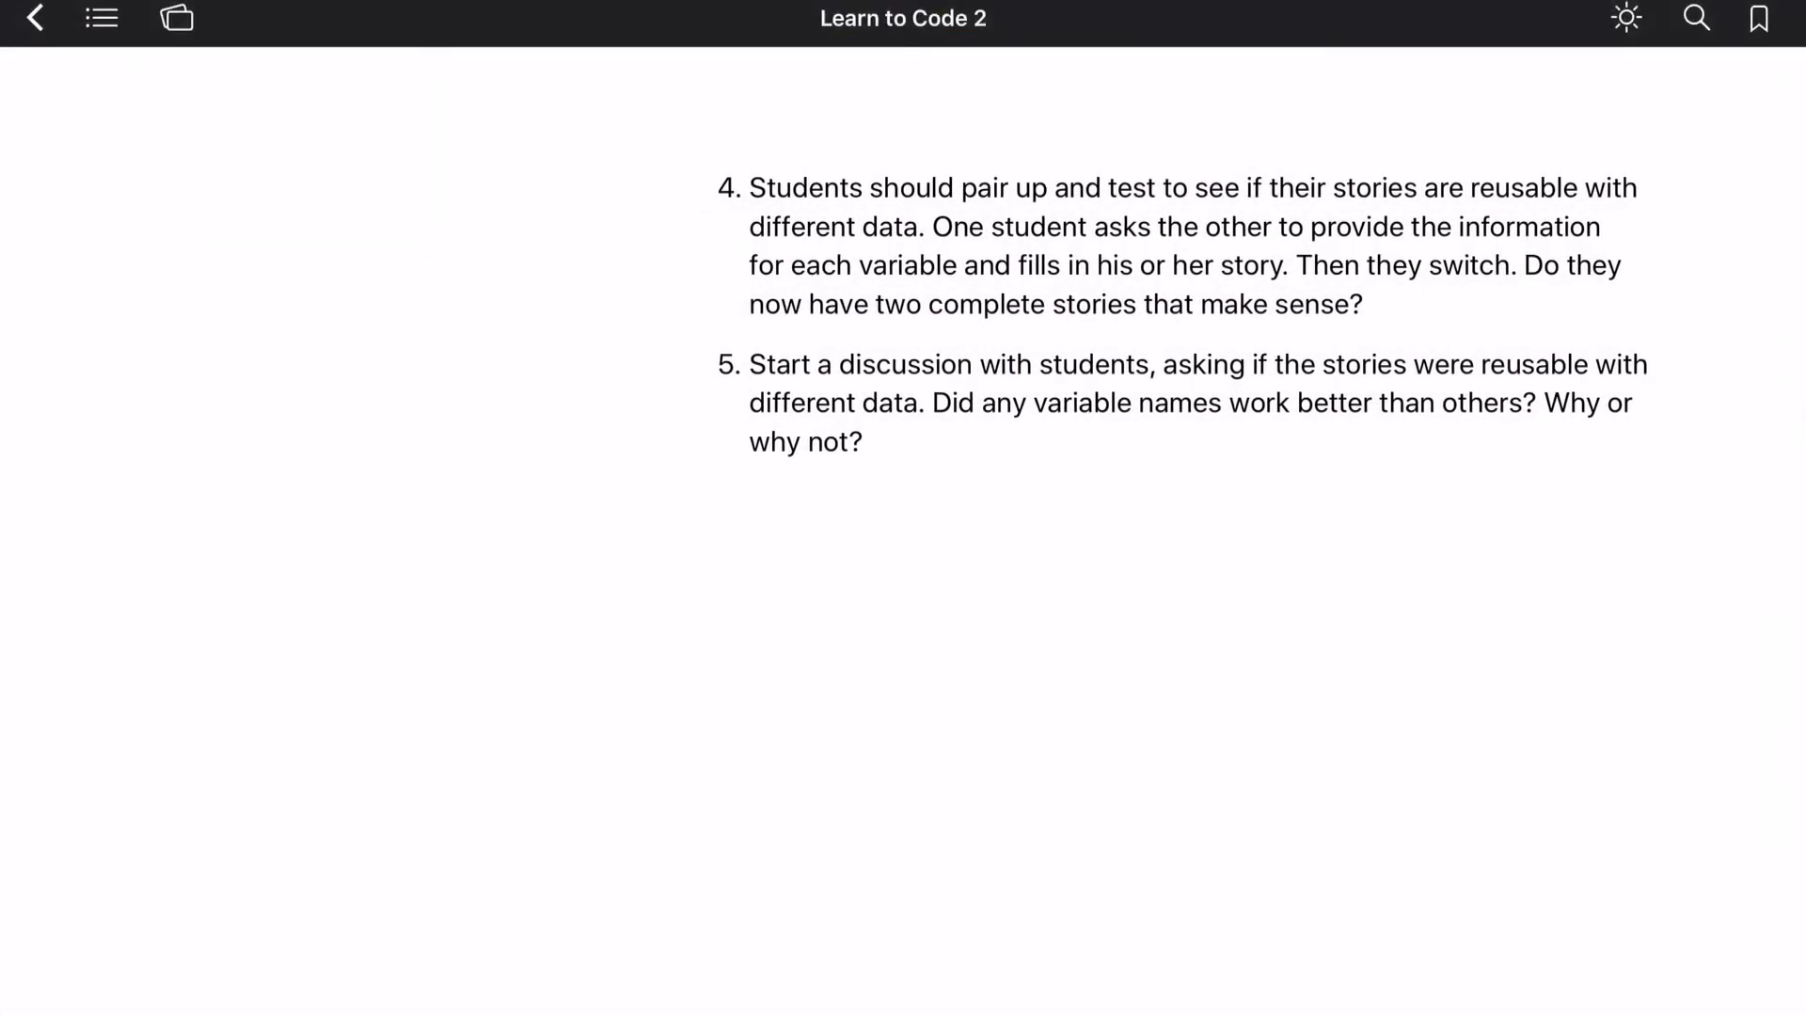
- Go from Apple Books to the Apple Teacher Learning Center home page
click(100, 20)
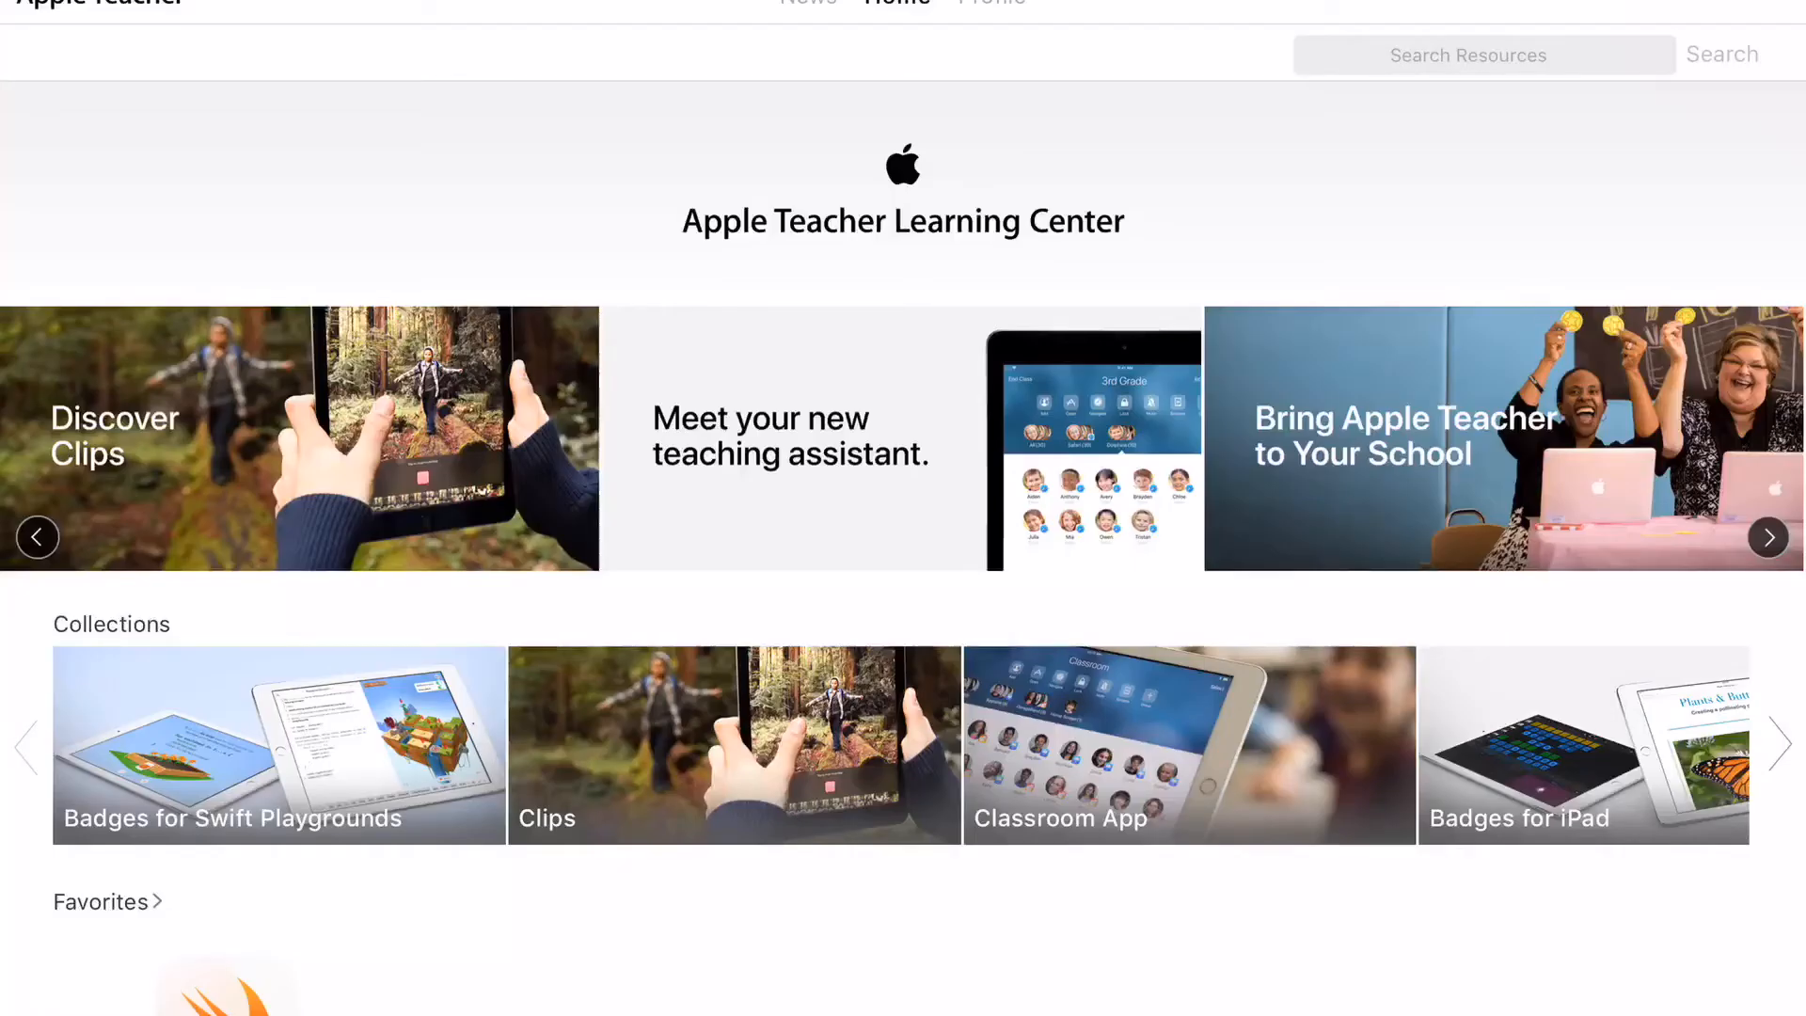
- Advance the featured banner three times to Earning Swift Playgrounds Badges
click(1769, 537)
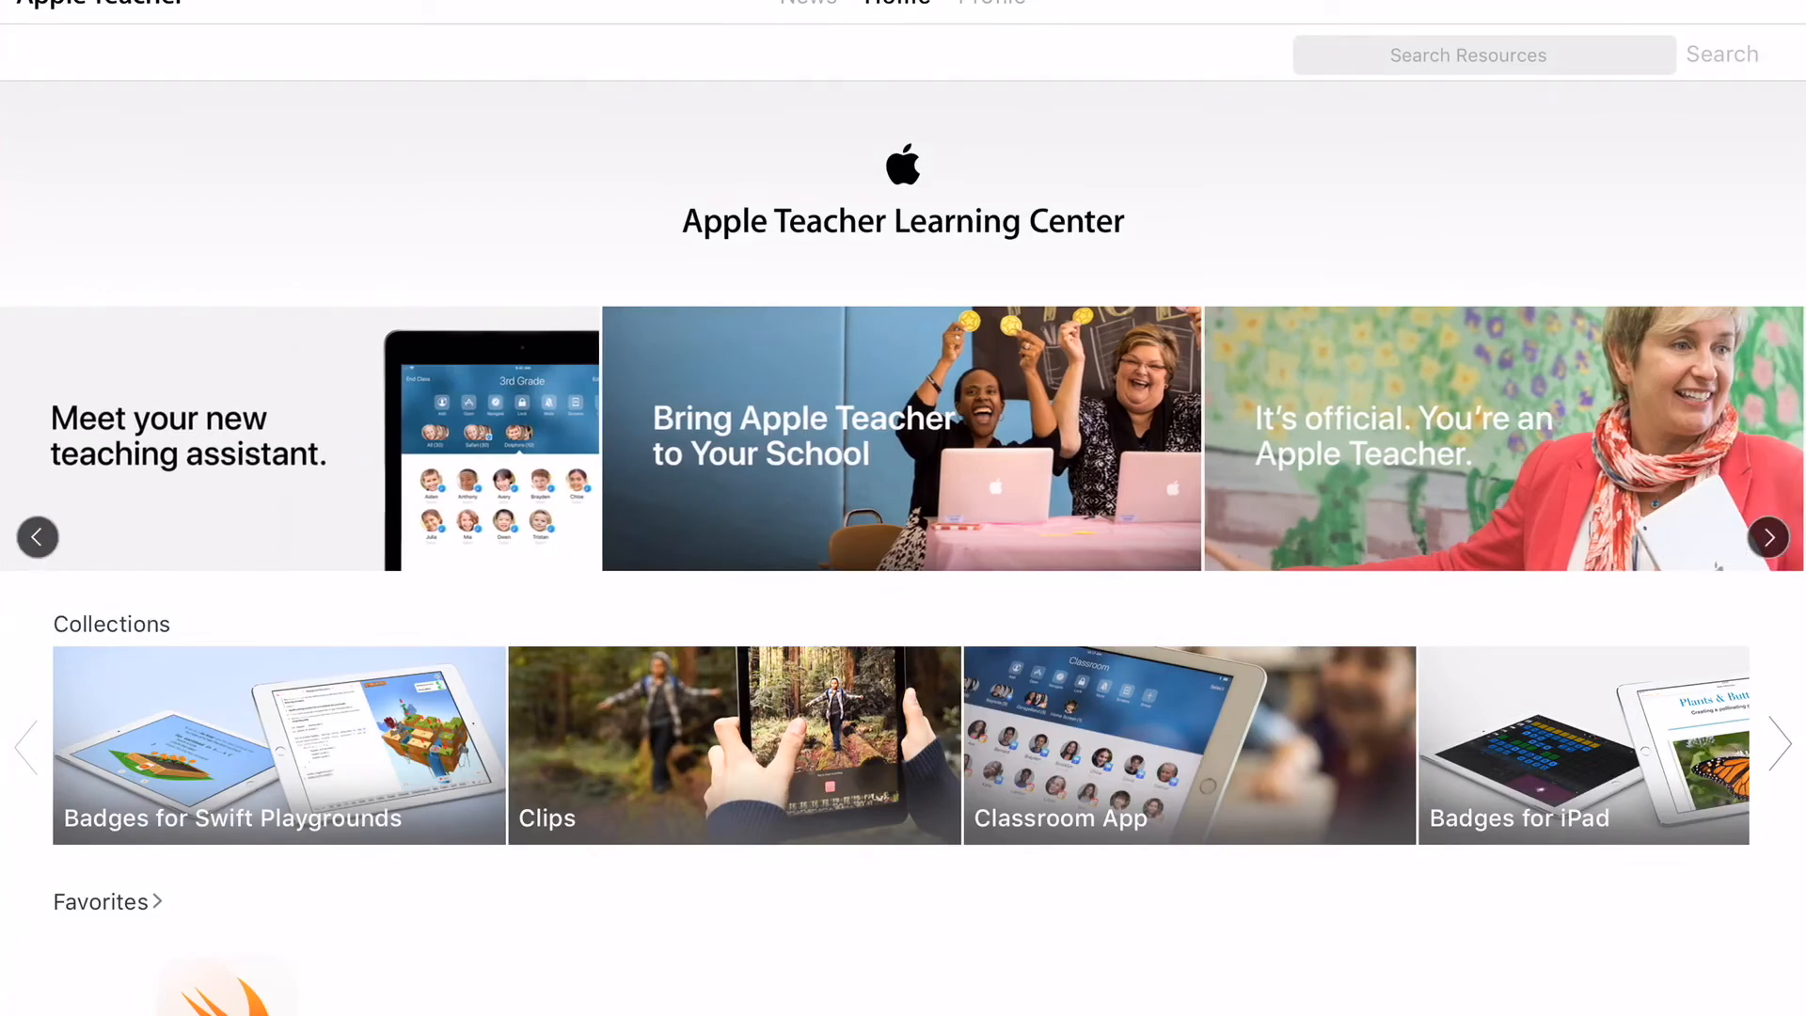
click(1768, 537)
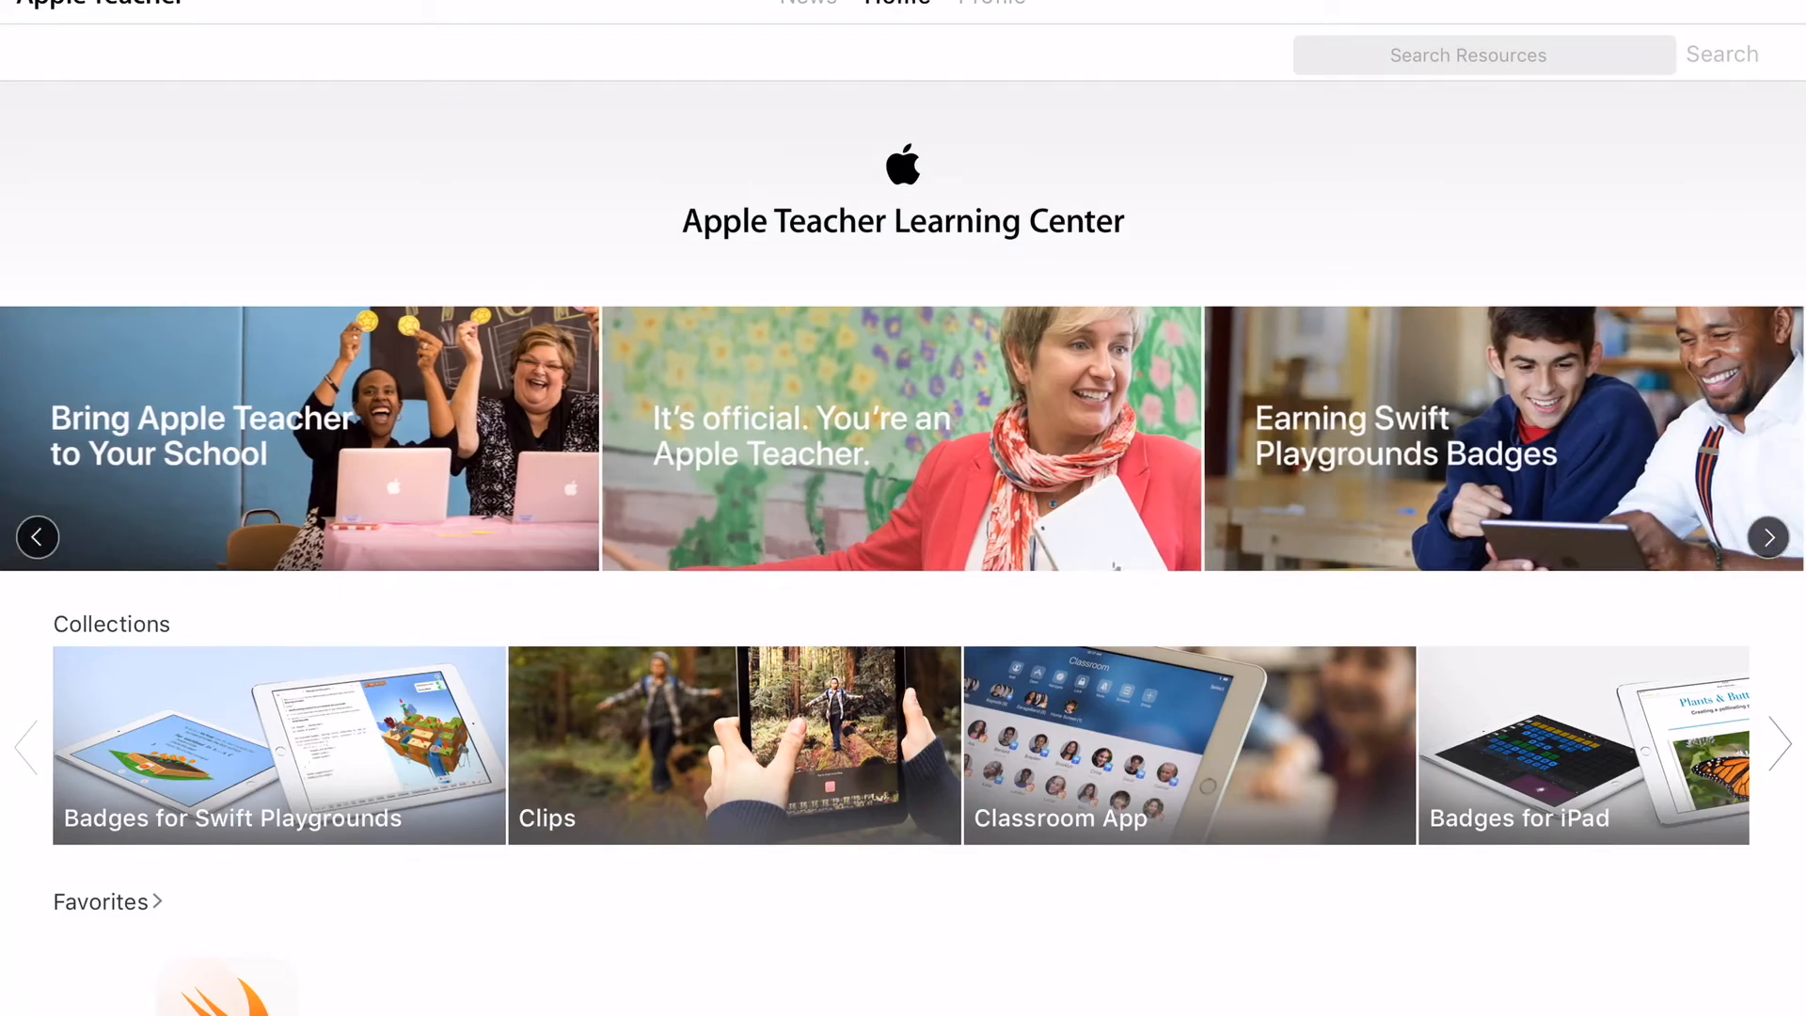
click(1769, 537)
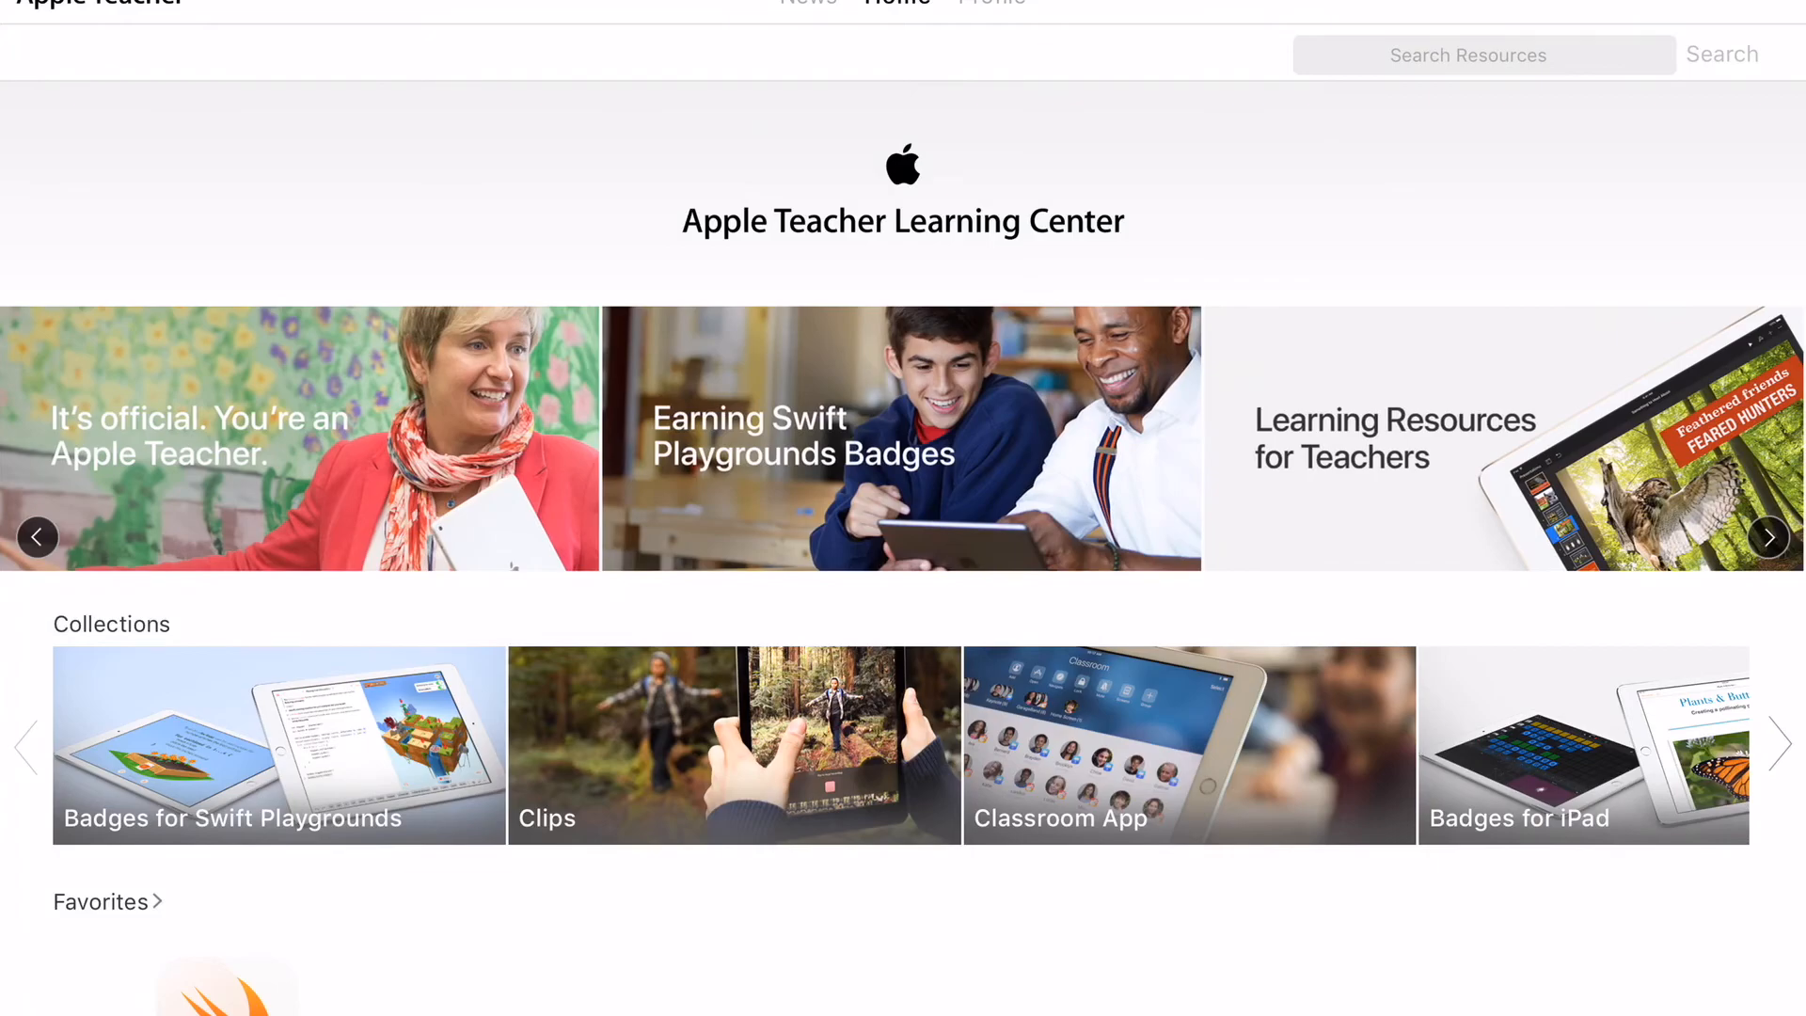